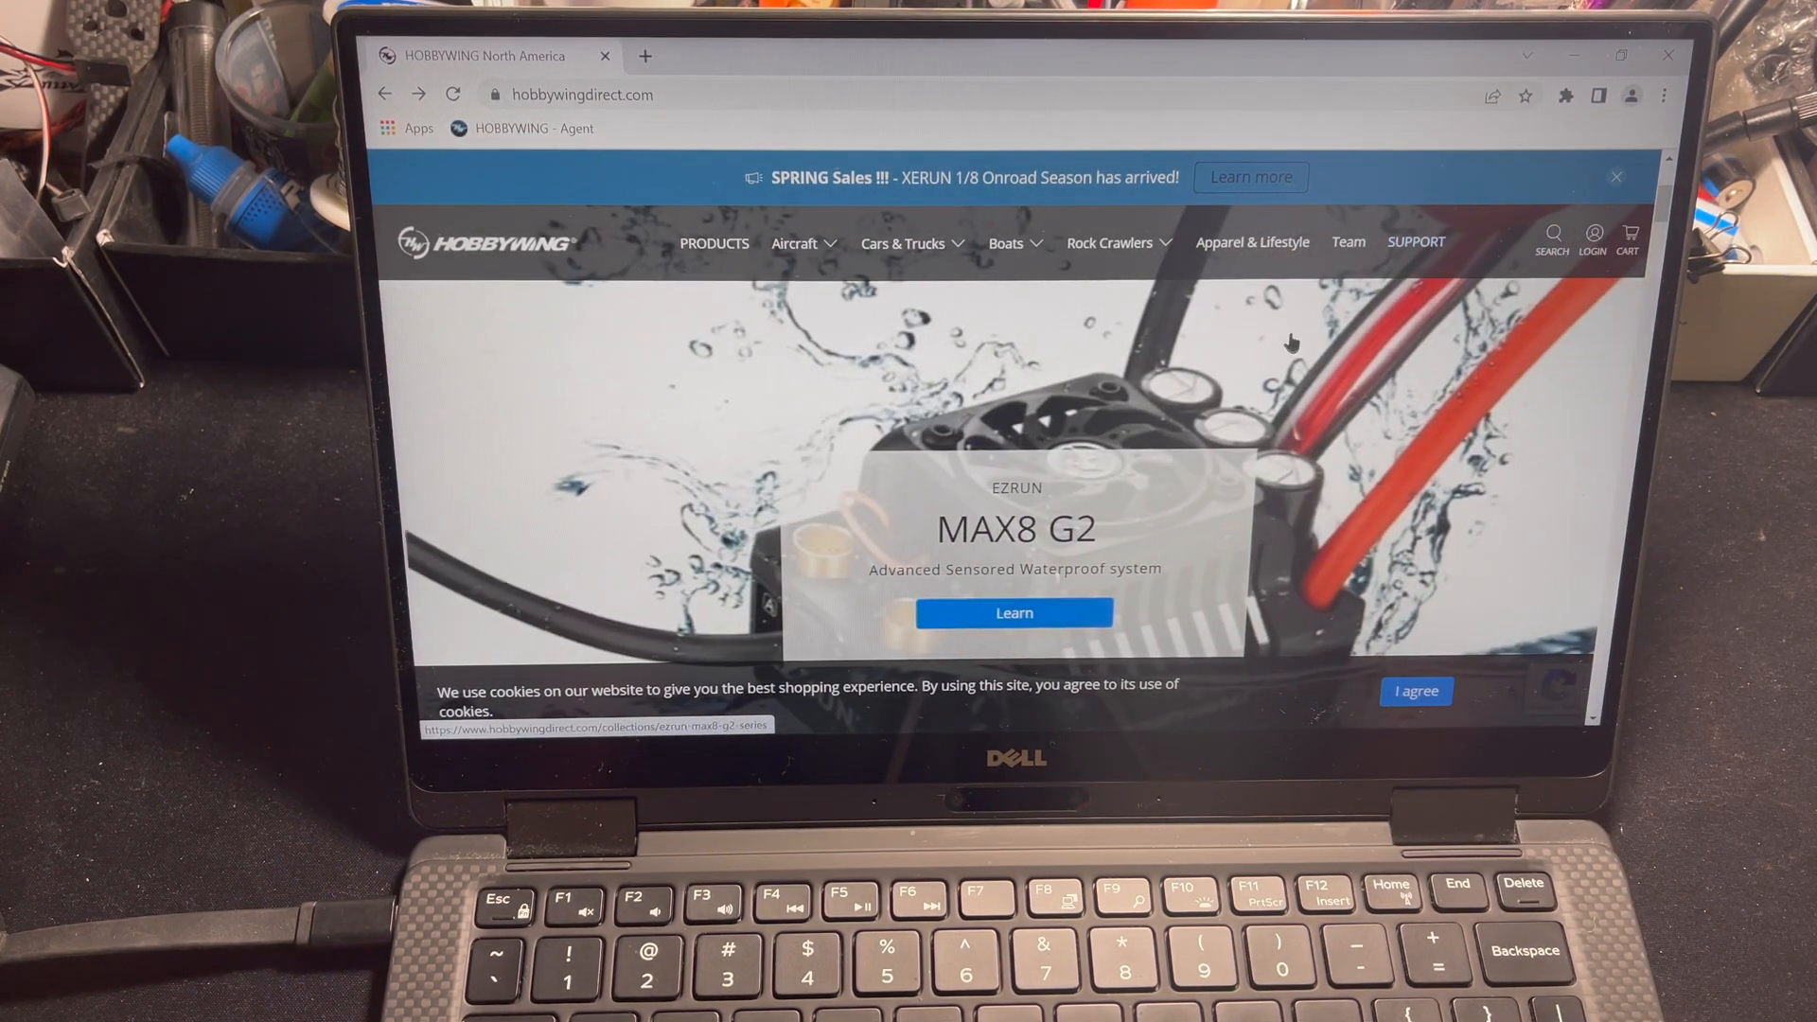
# Step: Go to Support > Download and scroll to the LCD Program Box download server list
pyautogui.click(1415, 242)
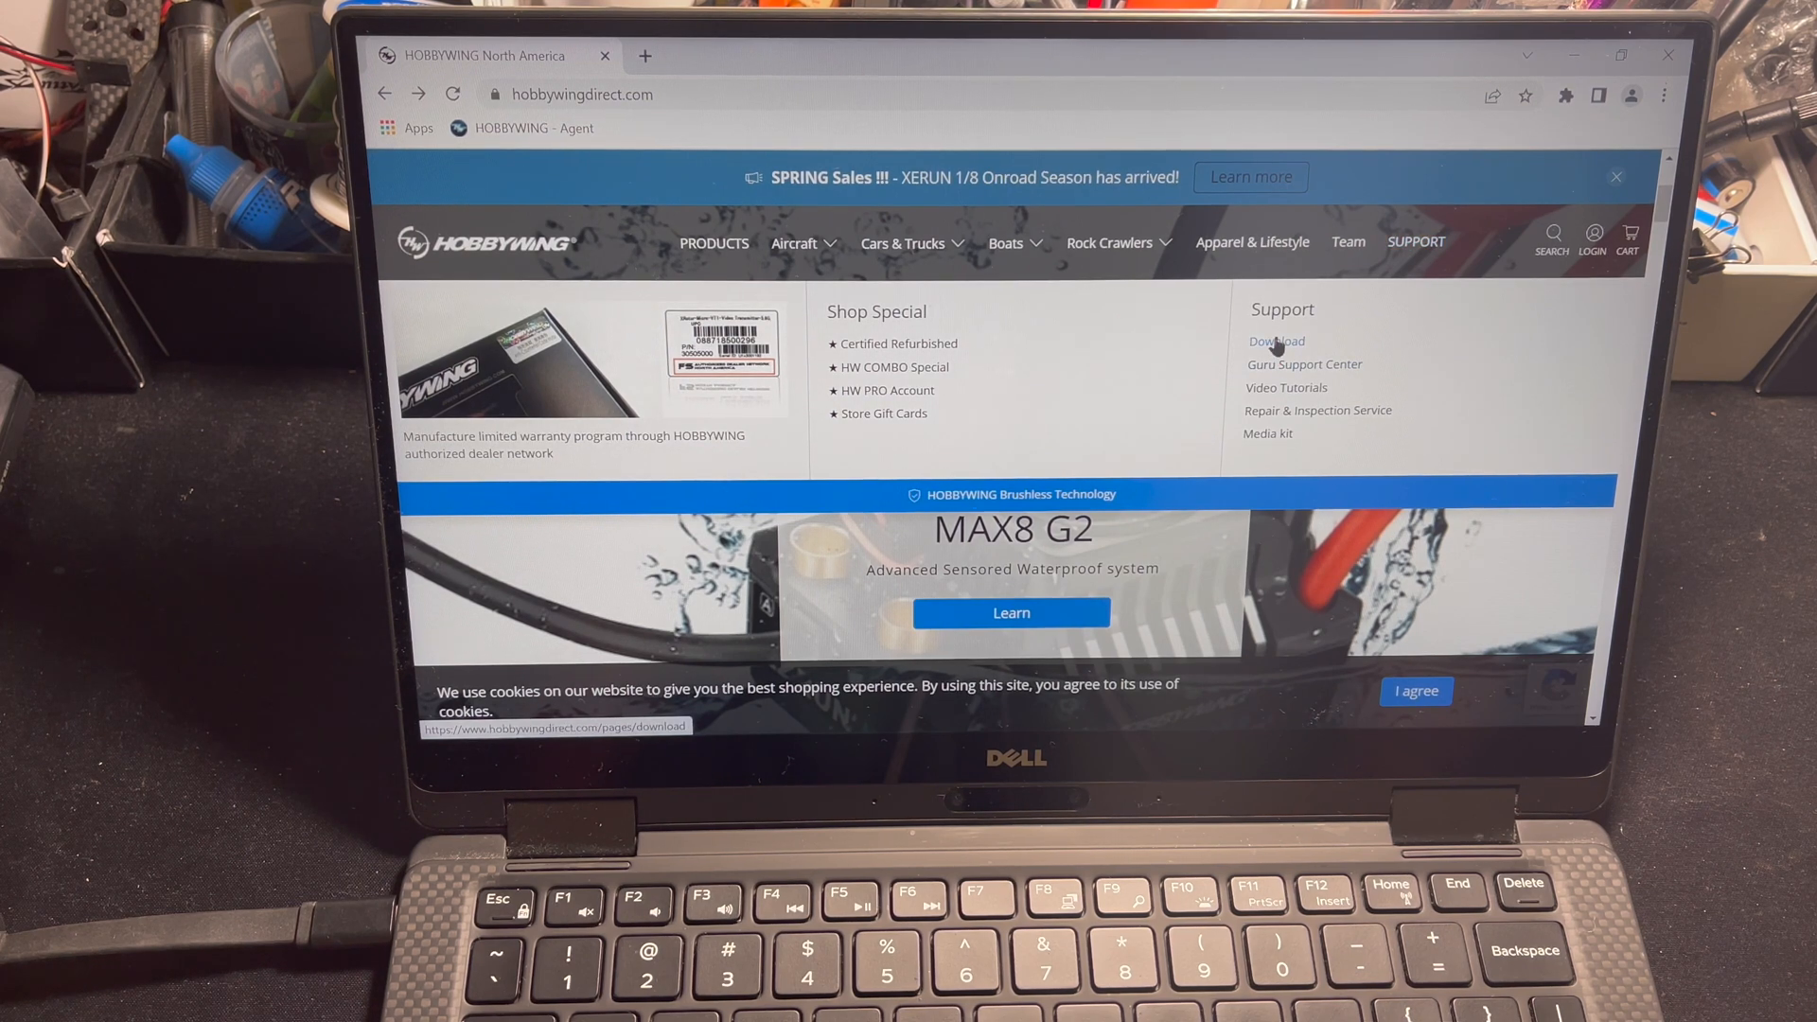
pyautogui.click(1276, 341)
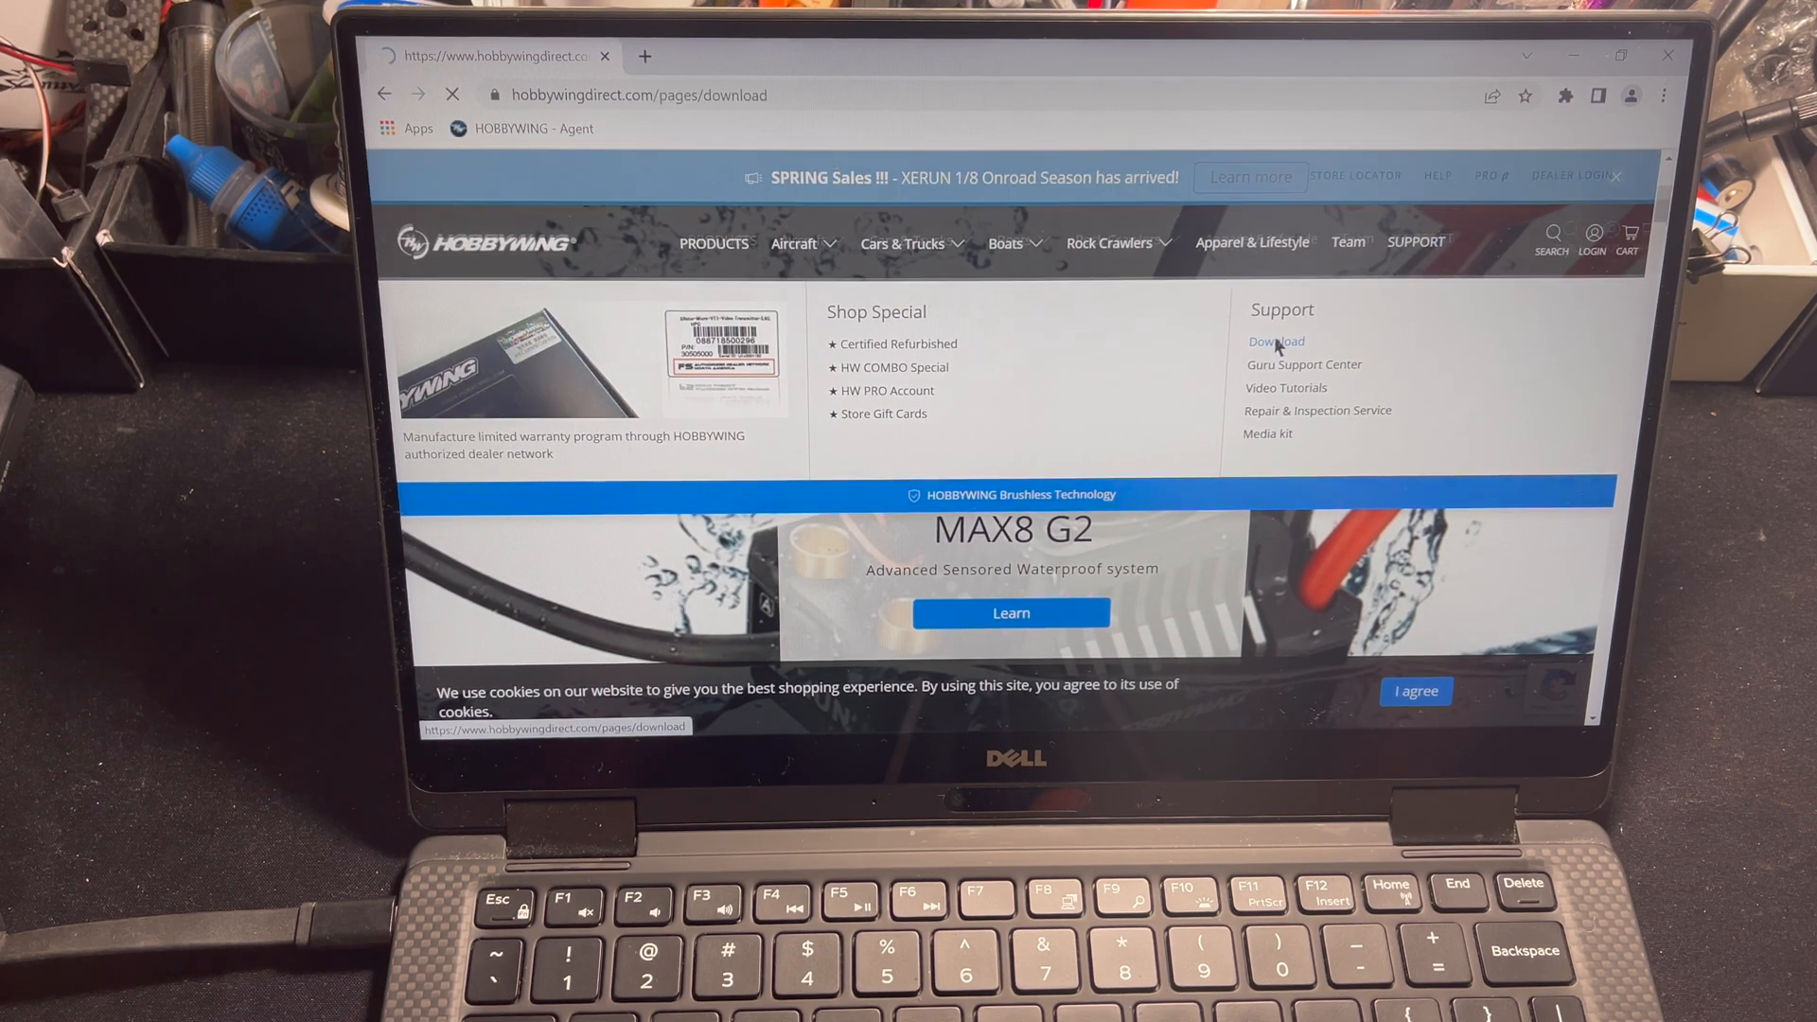
pyautogui.click(1276, 341)
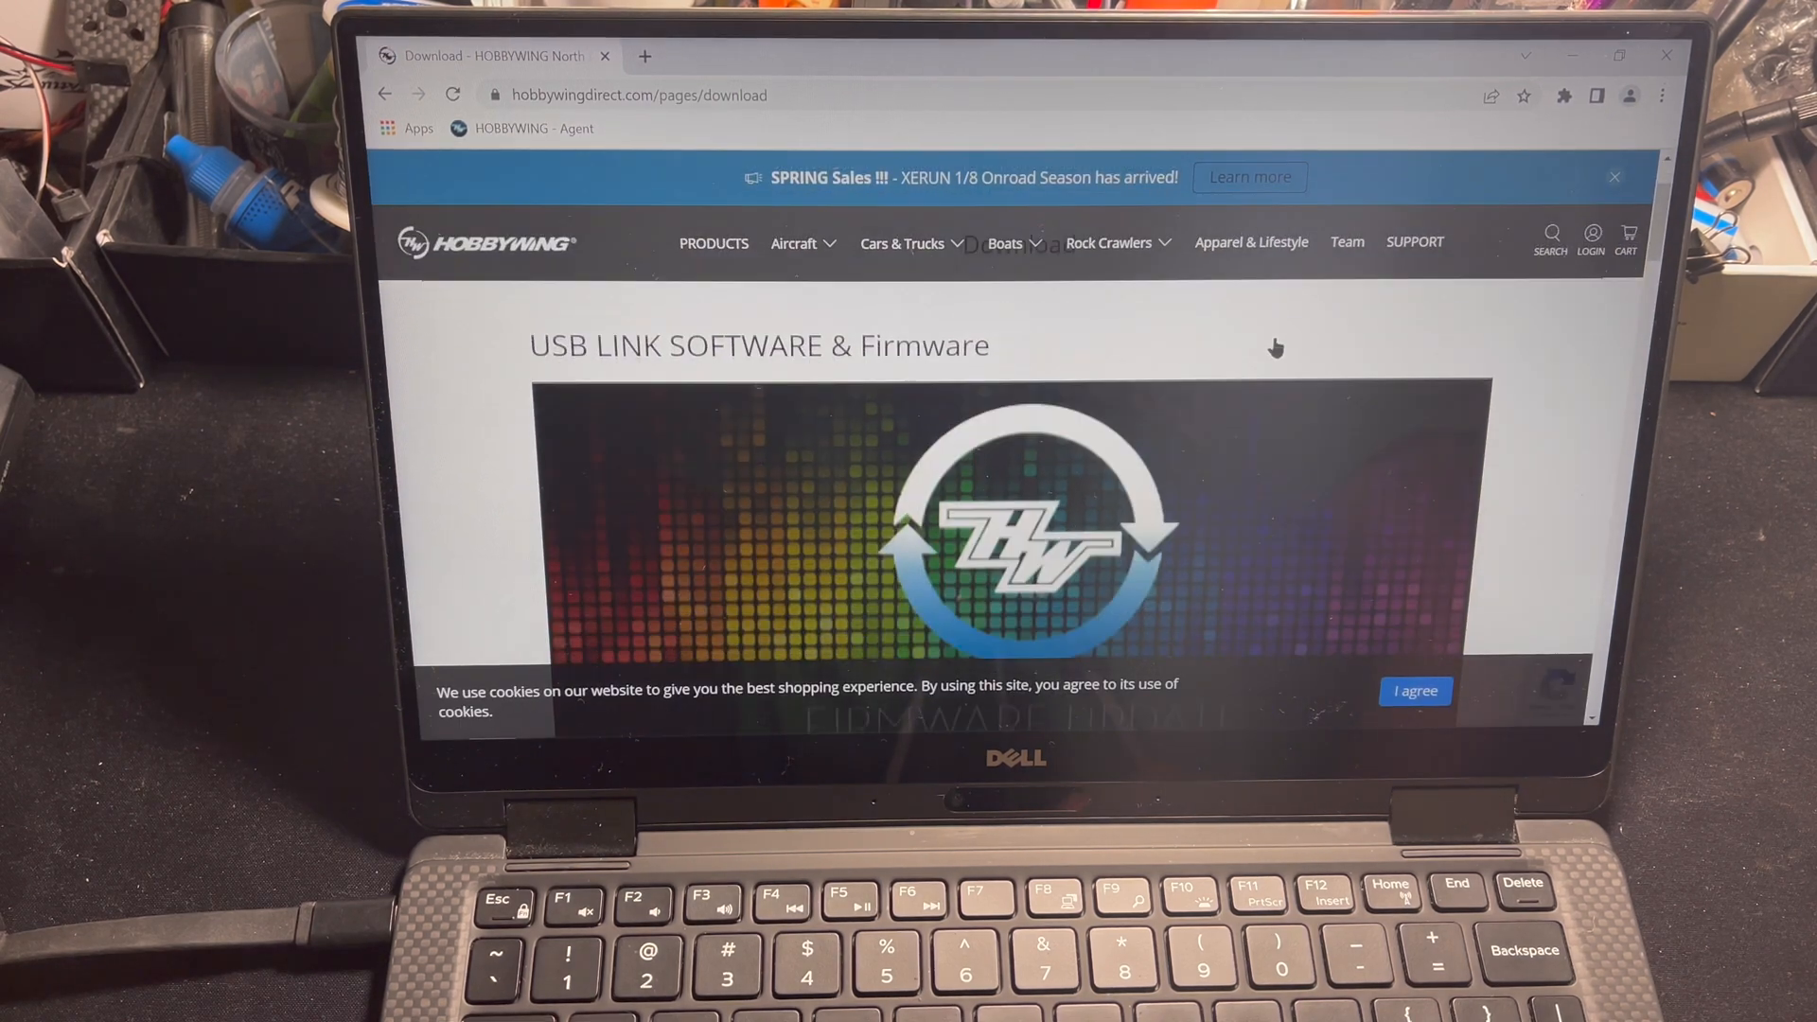
pyautogui.scroll(-3)
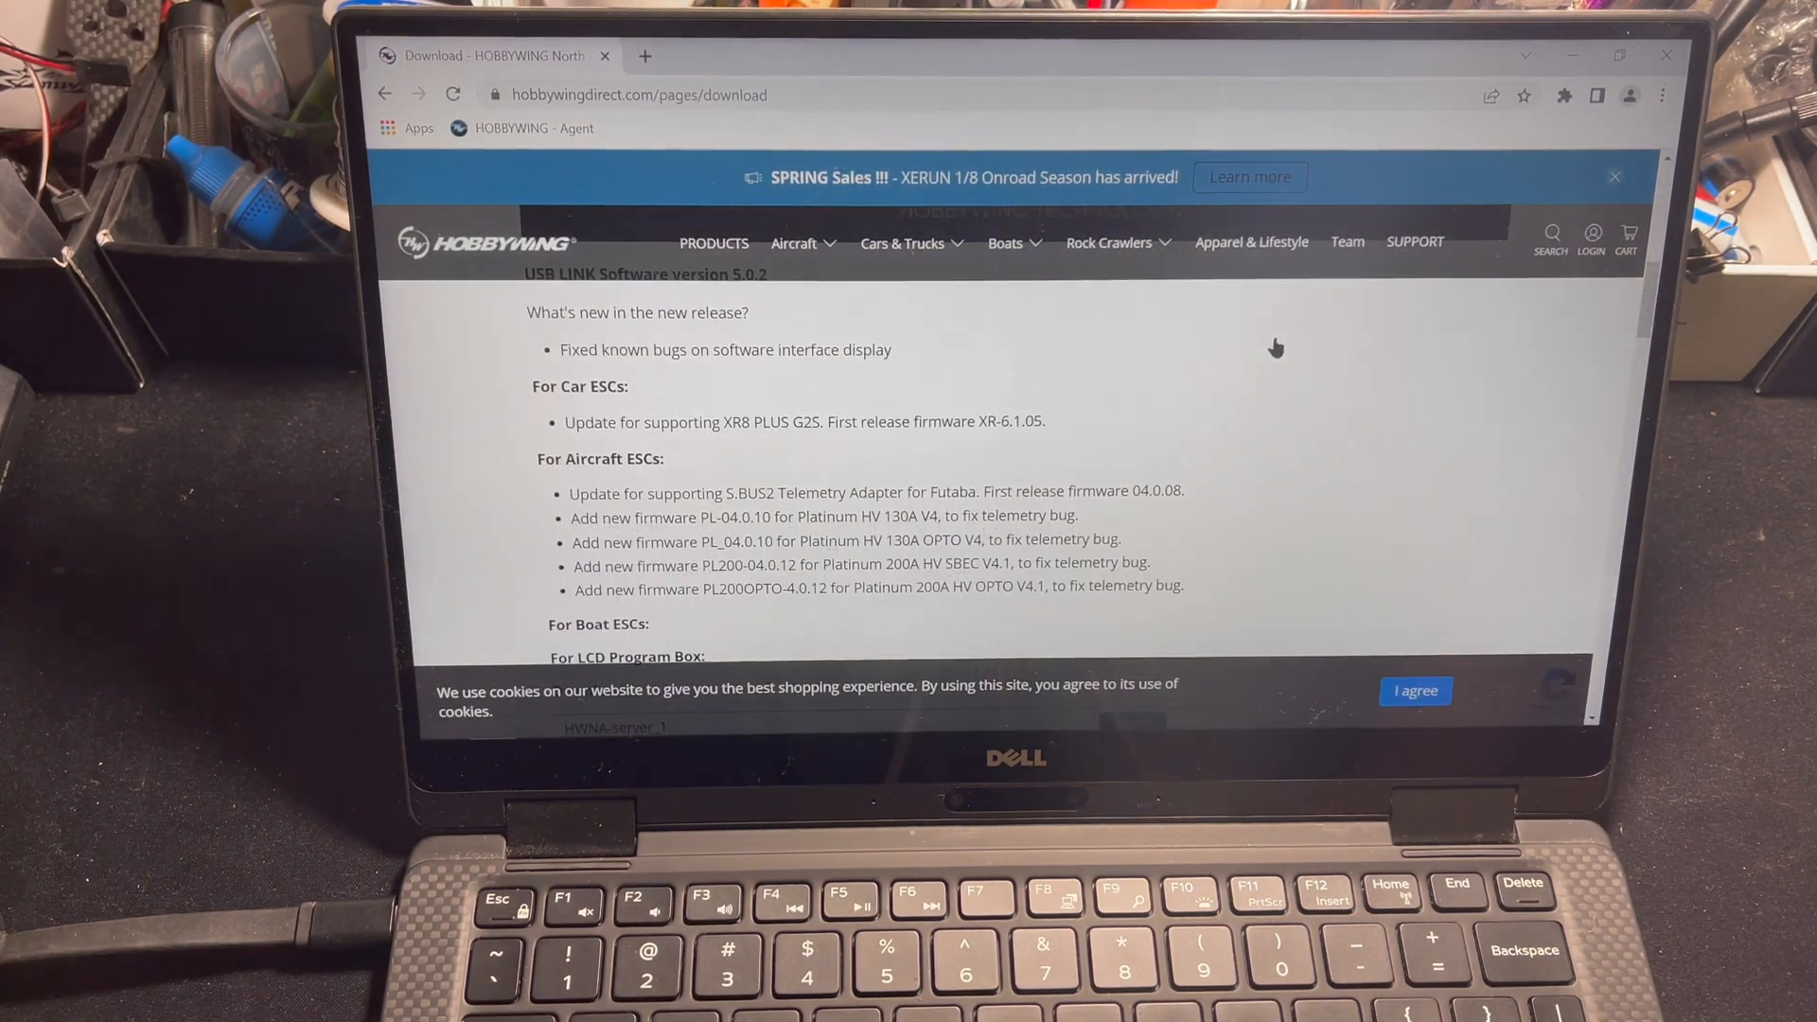
pyautogui.scroll(-3)
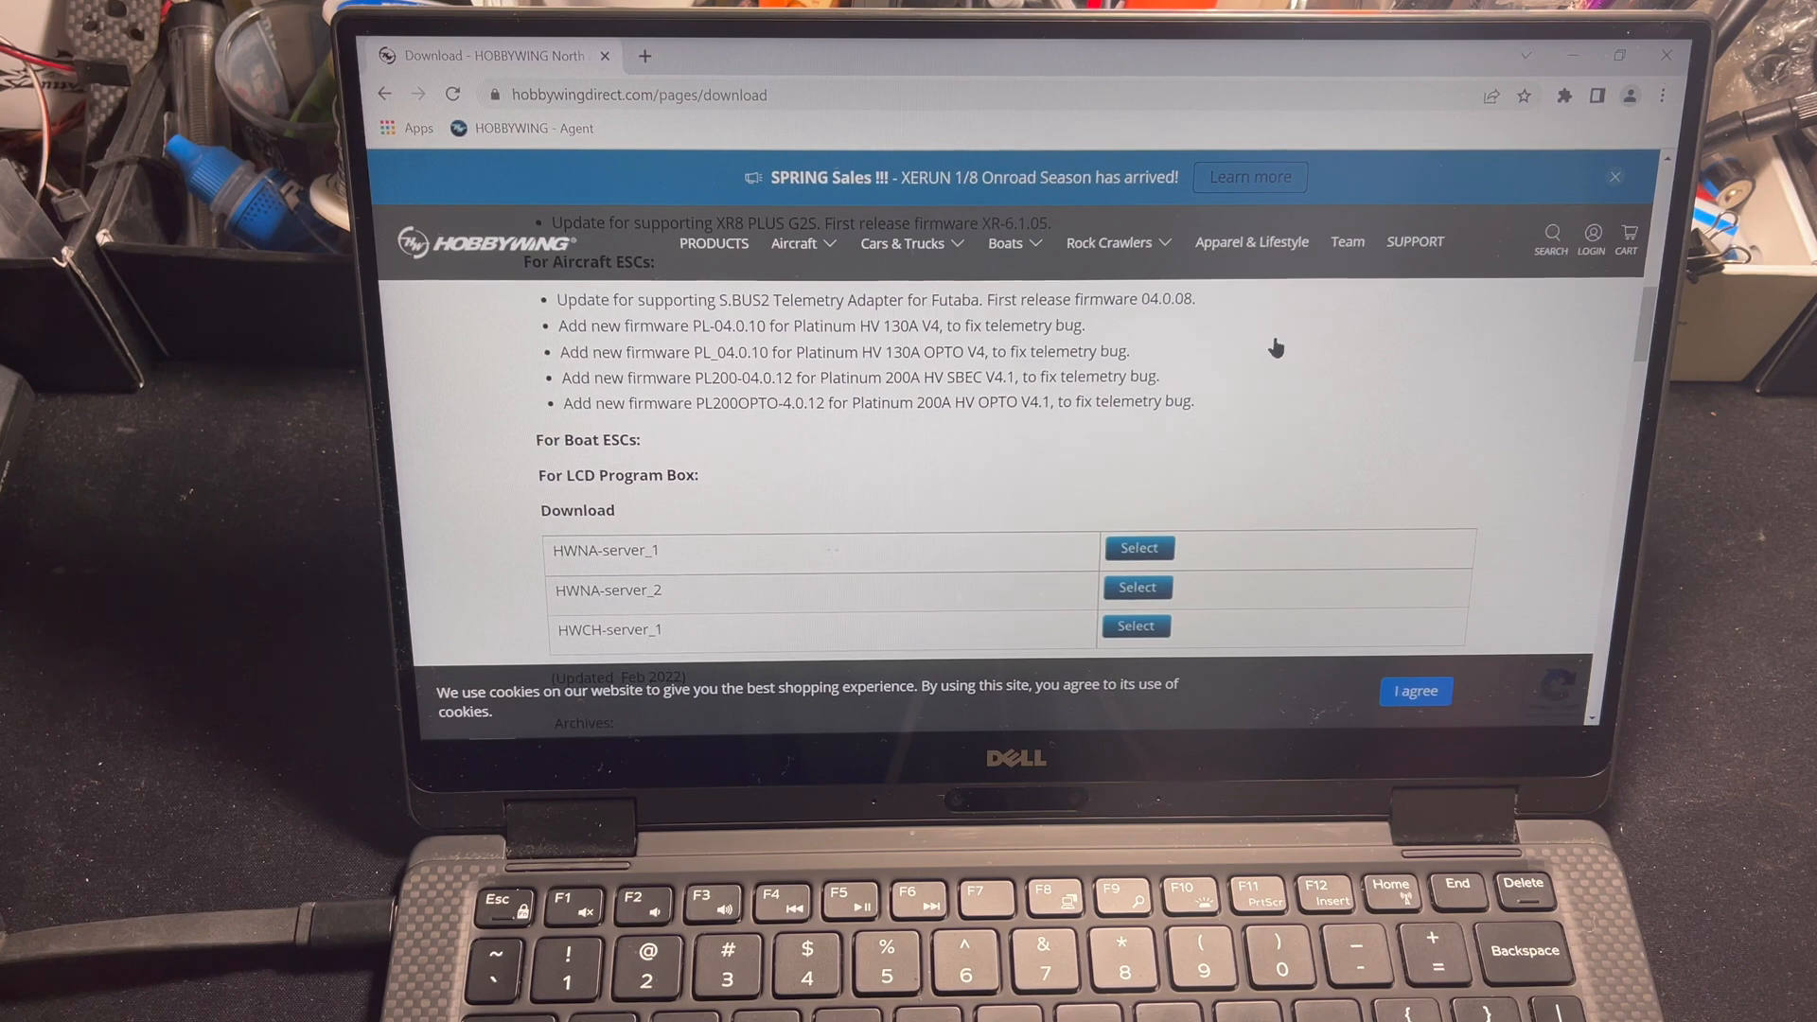
pyautogui.scroll(-3)
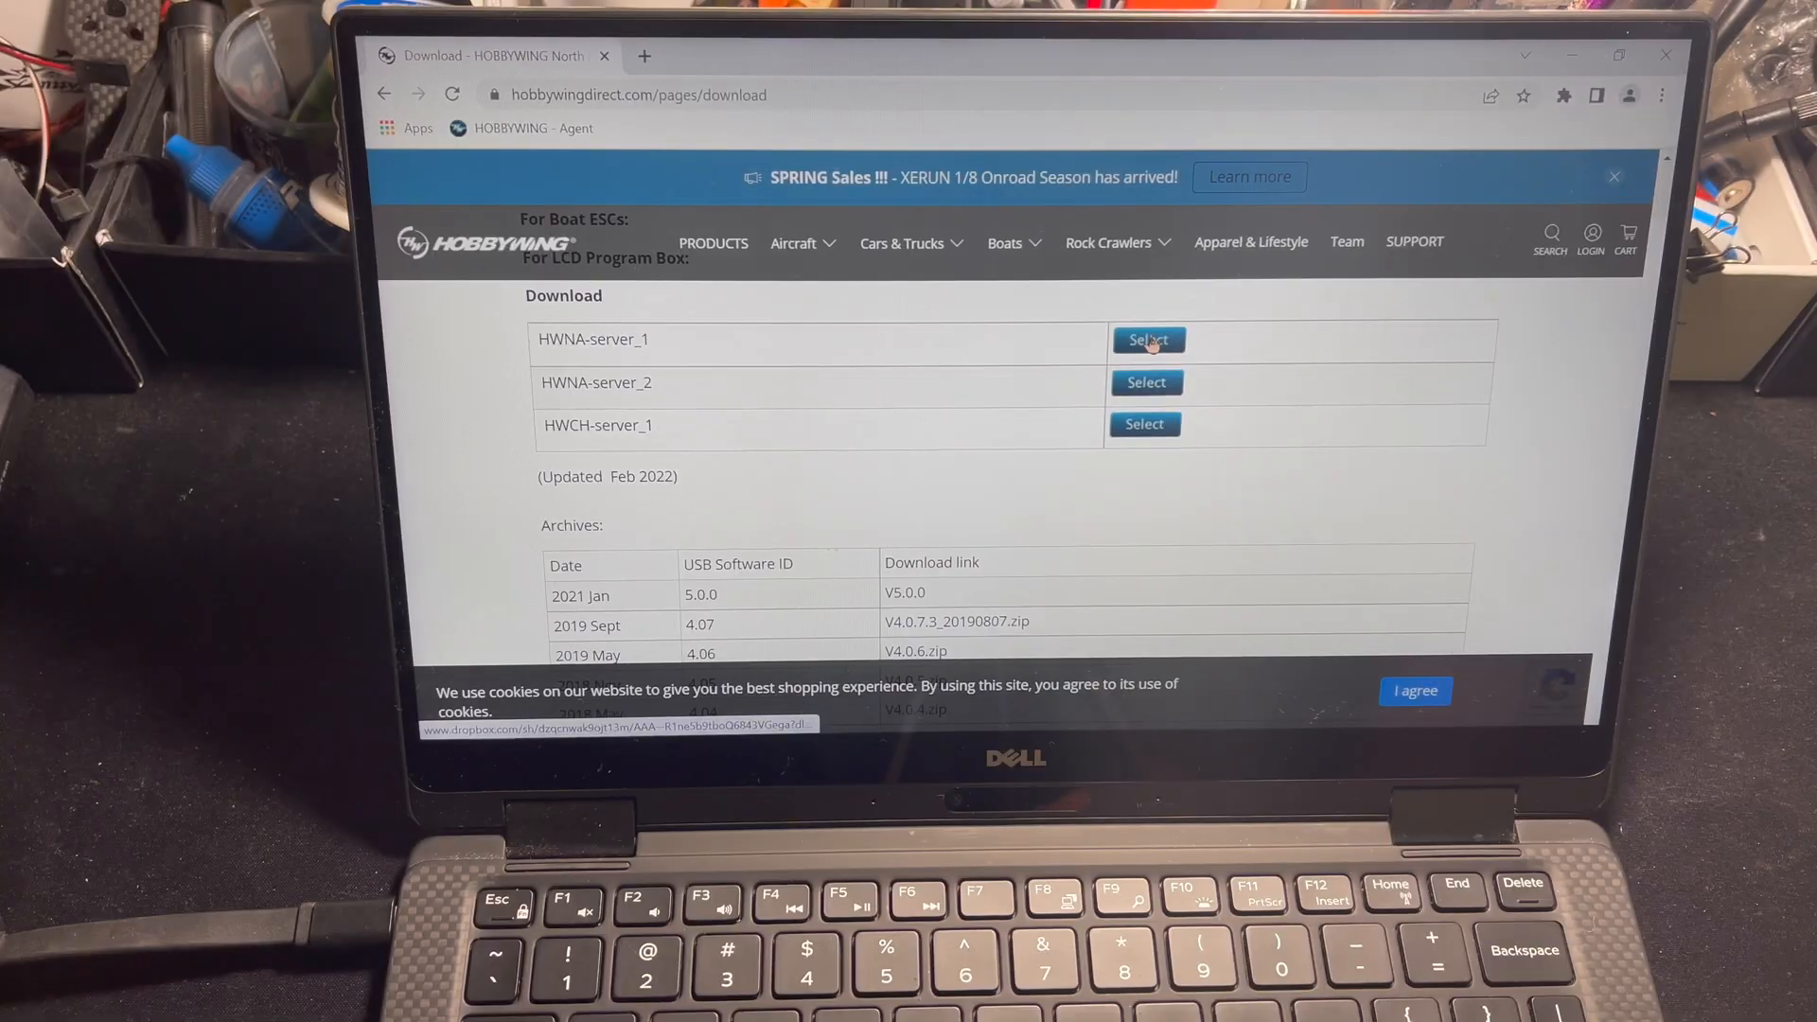
# Step: Download the HWNA-server_1 Dropbox share as a zip and open the download's options
pyautogui.click(1147, 340)
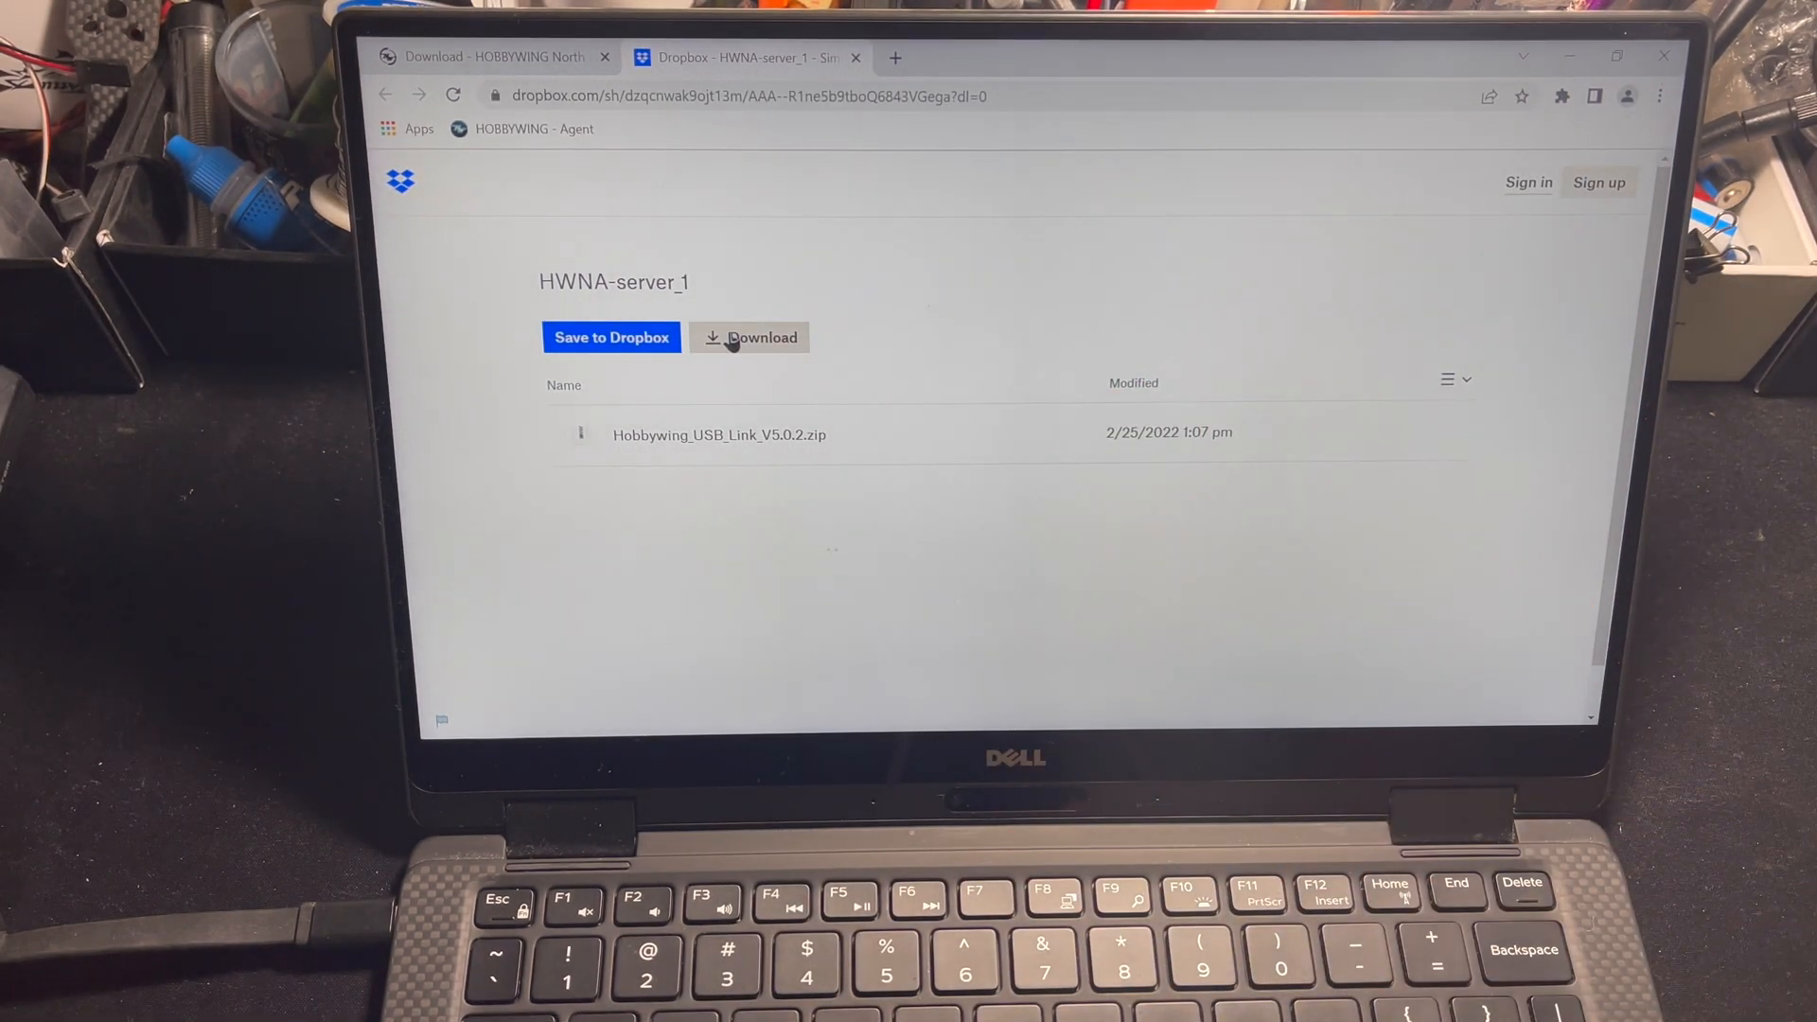
pyautogui.click(758, 337)
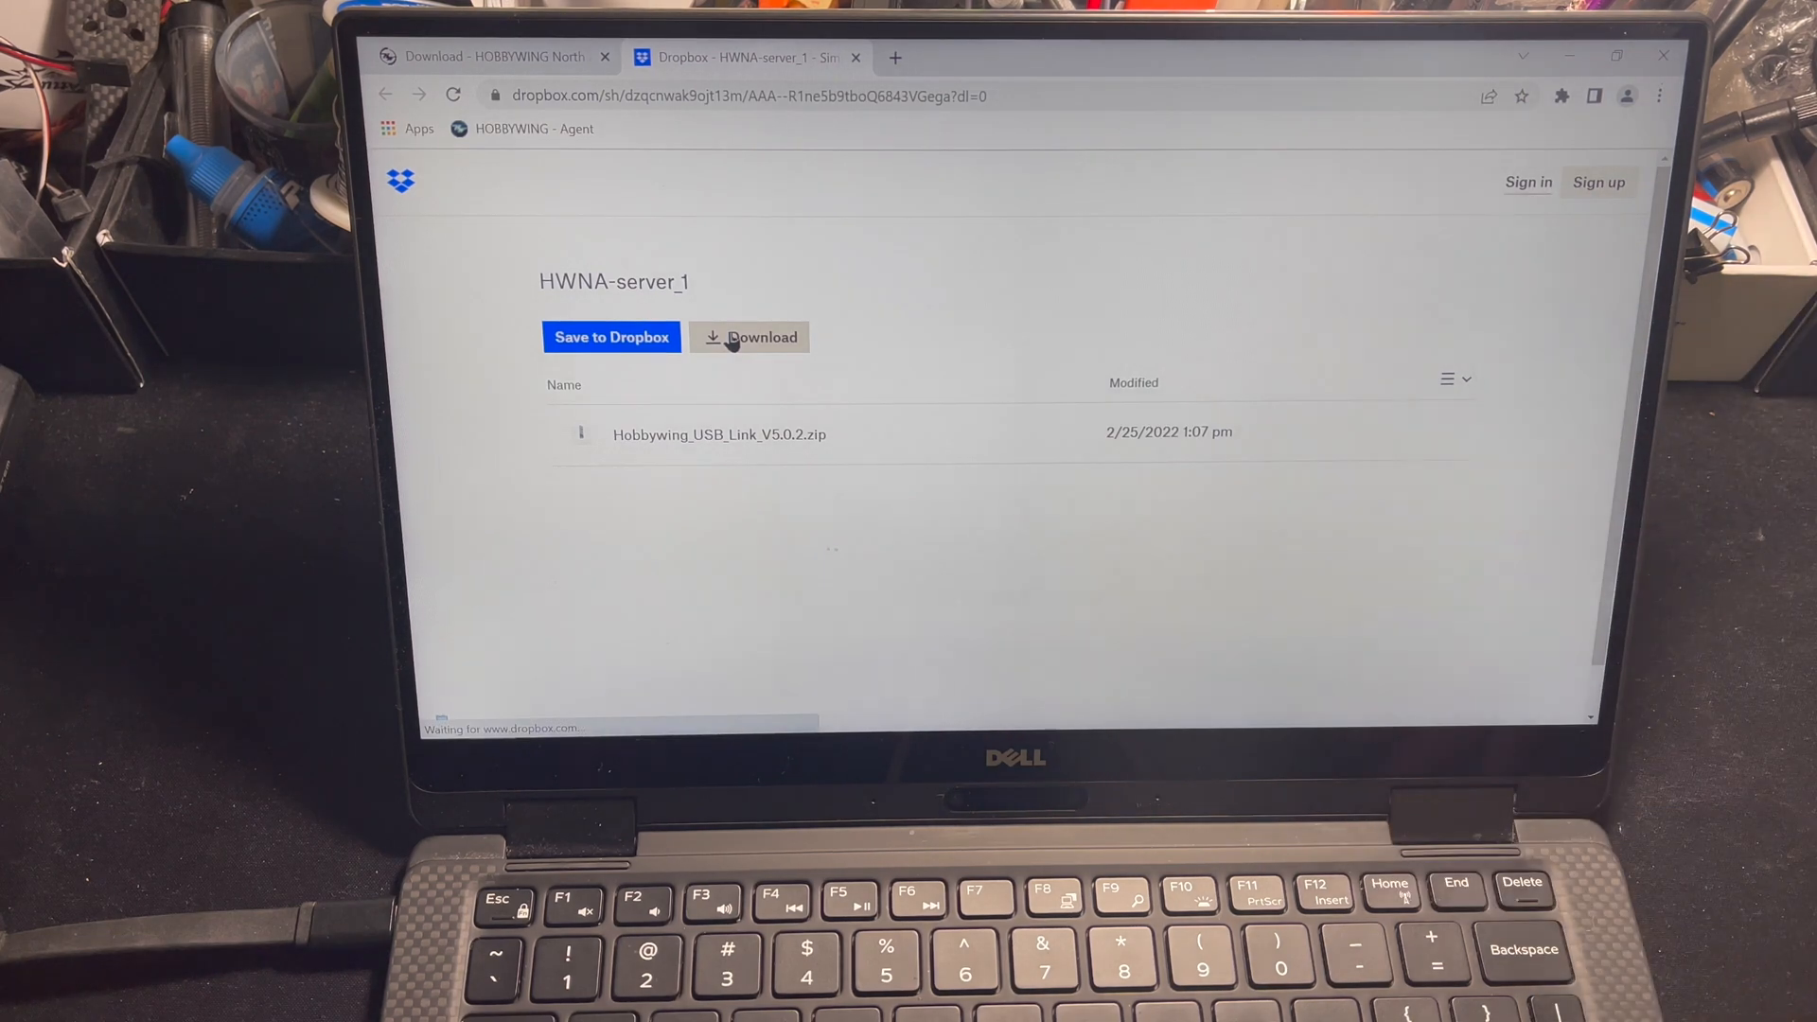
pyautogui.click(749, 337)
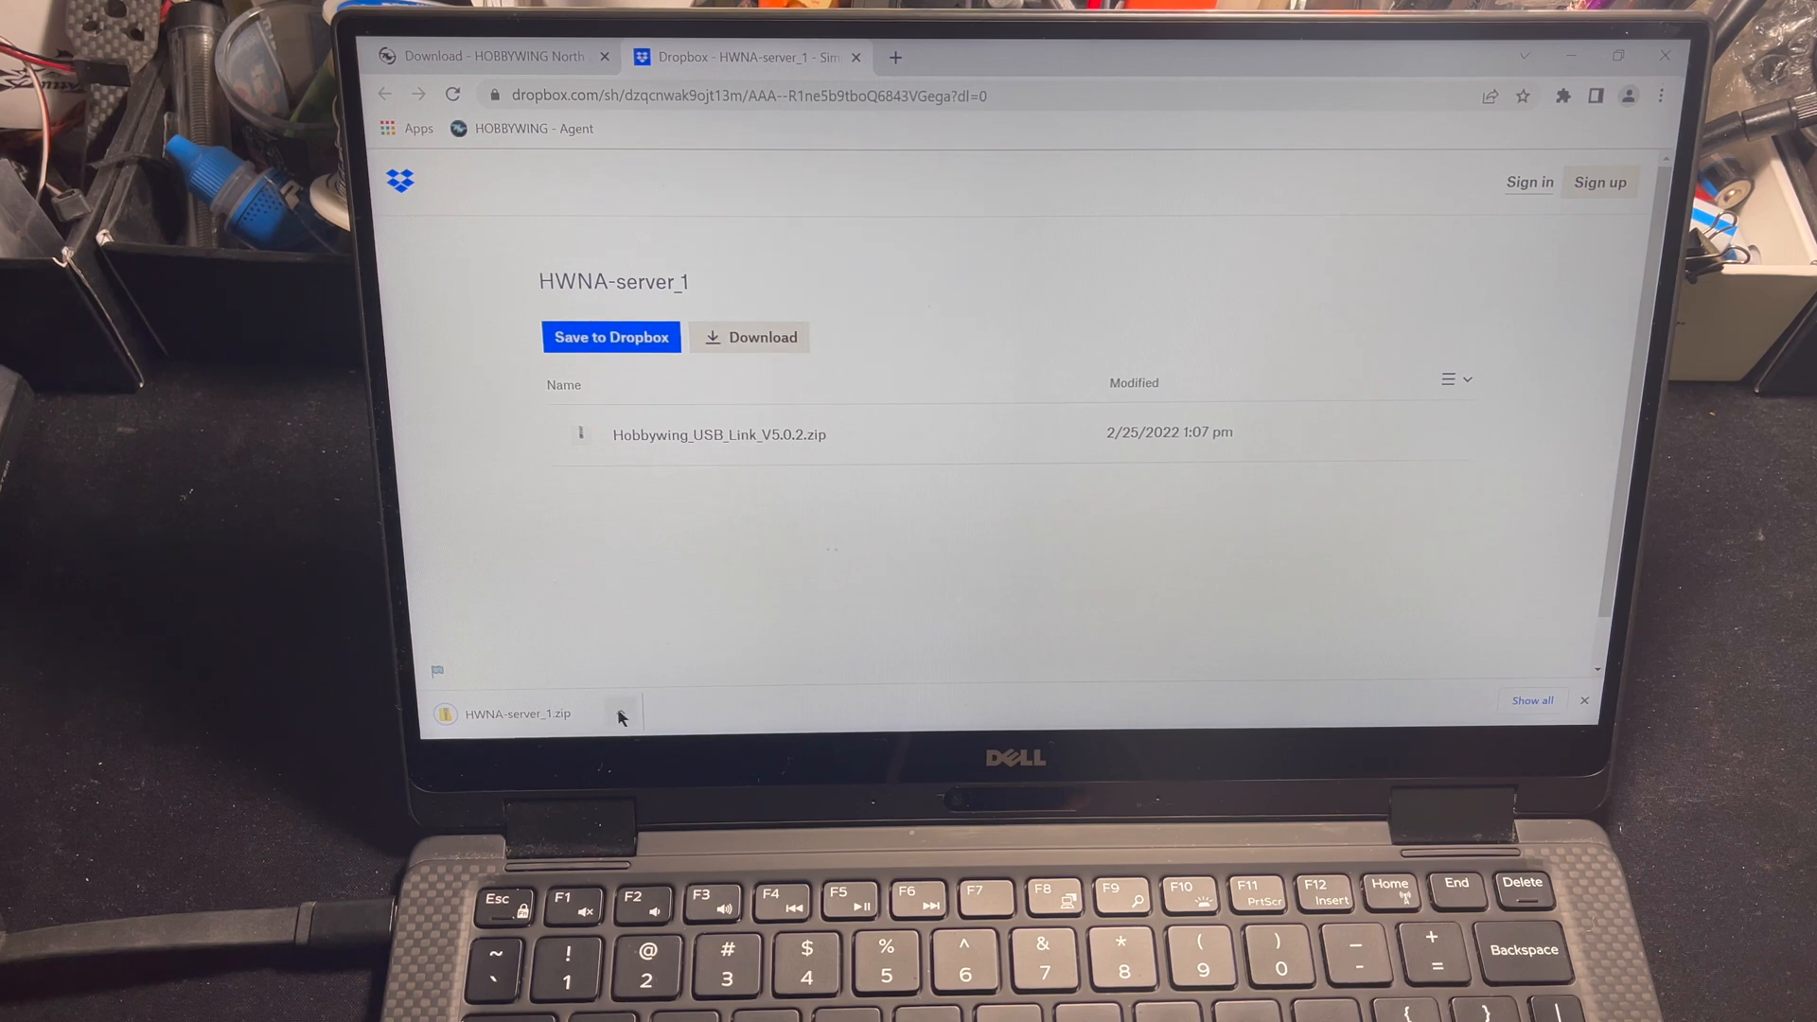
pyautogui.click(619, 713)
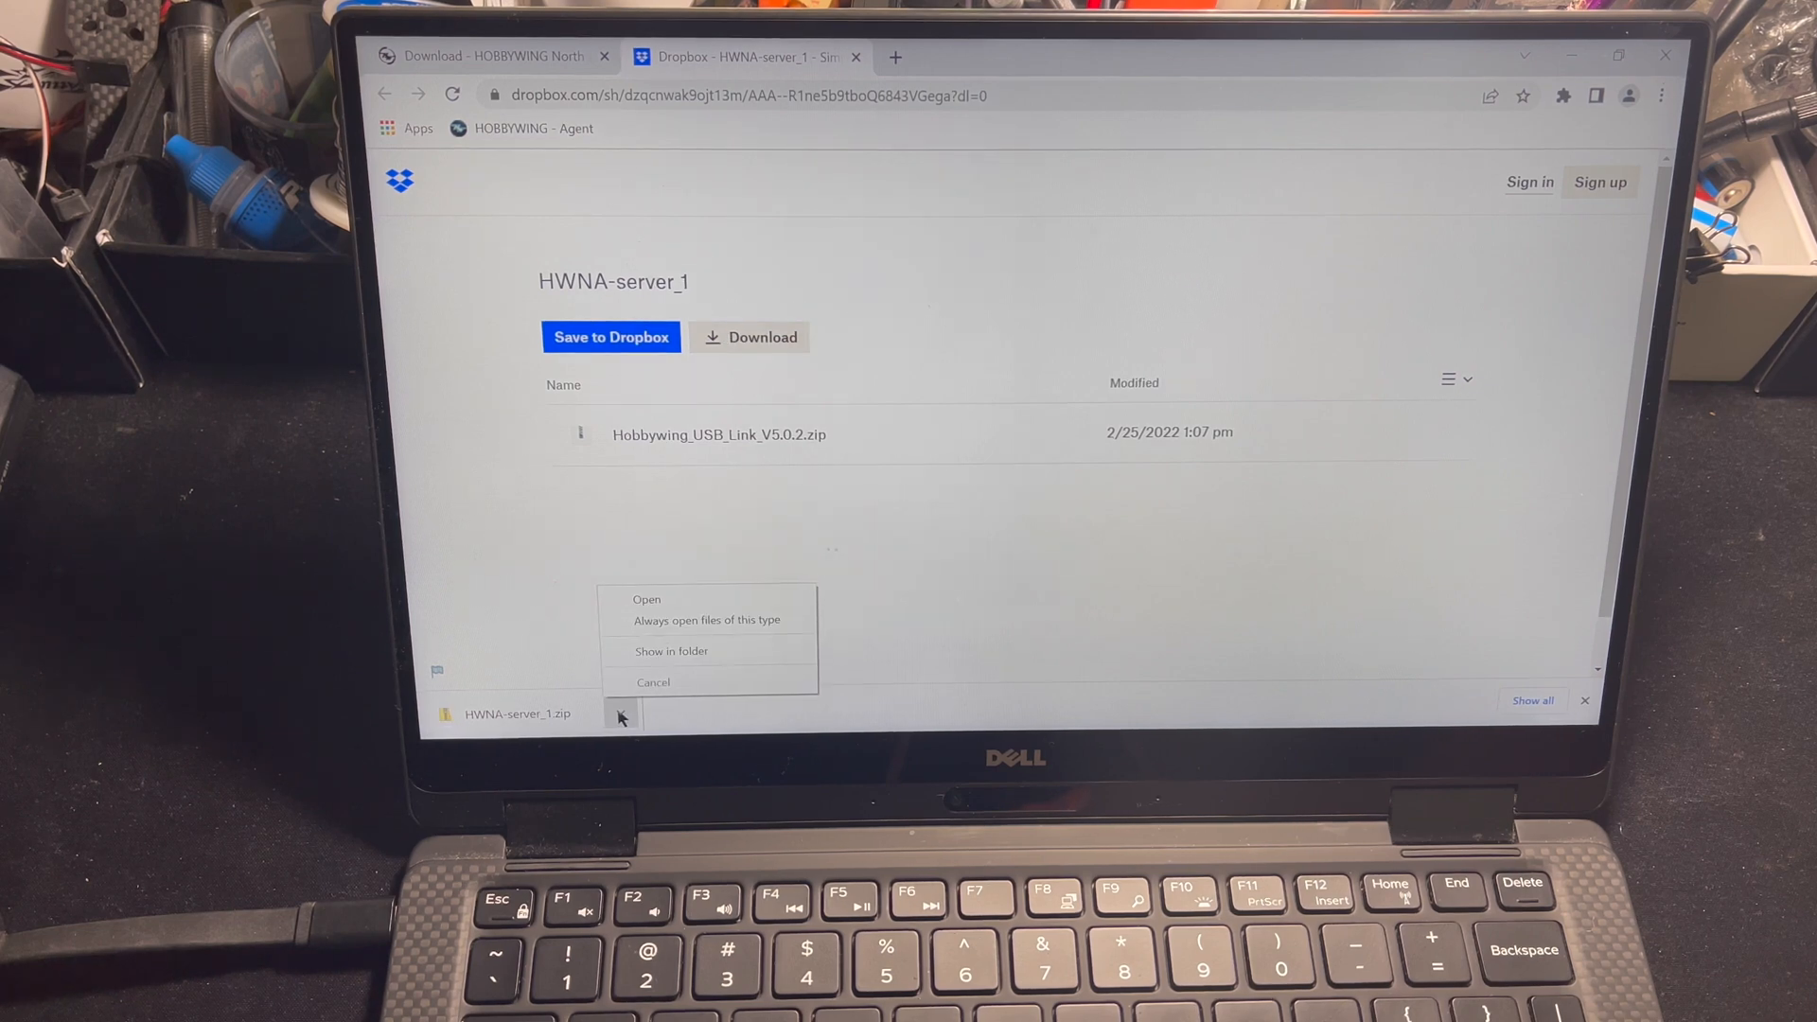
# Step: Extract the downloaded HWNA-server_1 zip into its default HWNA-server_1 folder
pyautogui.click(619, 713)
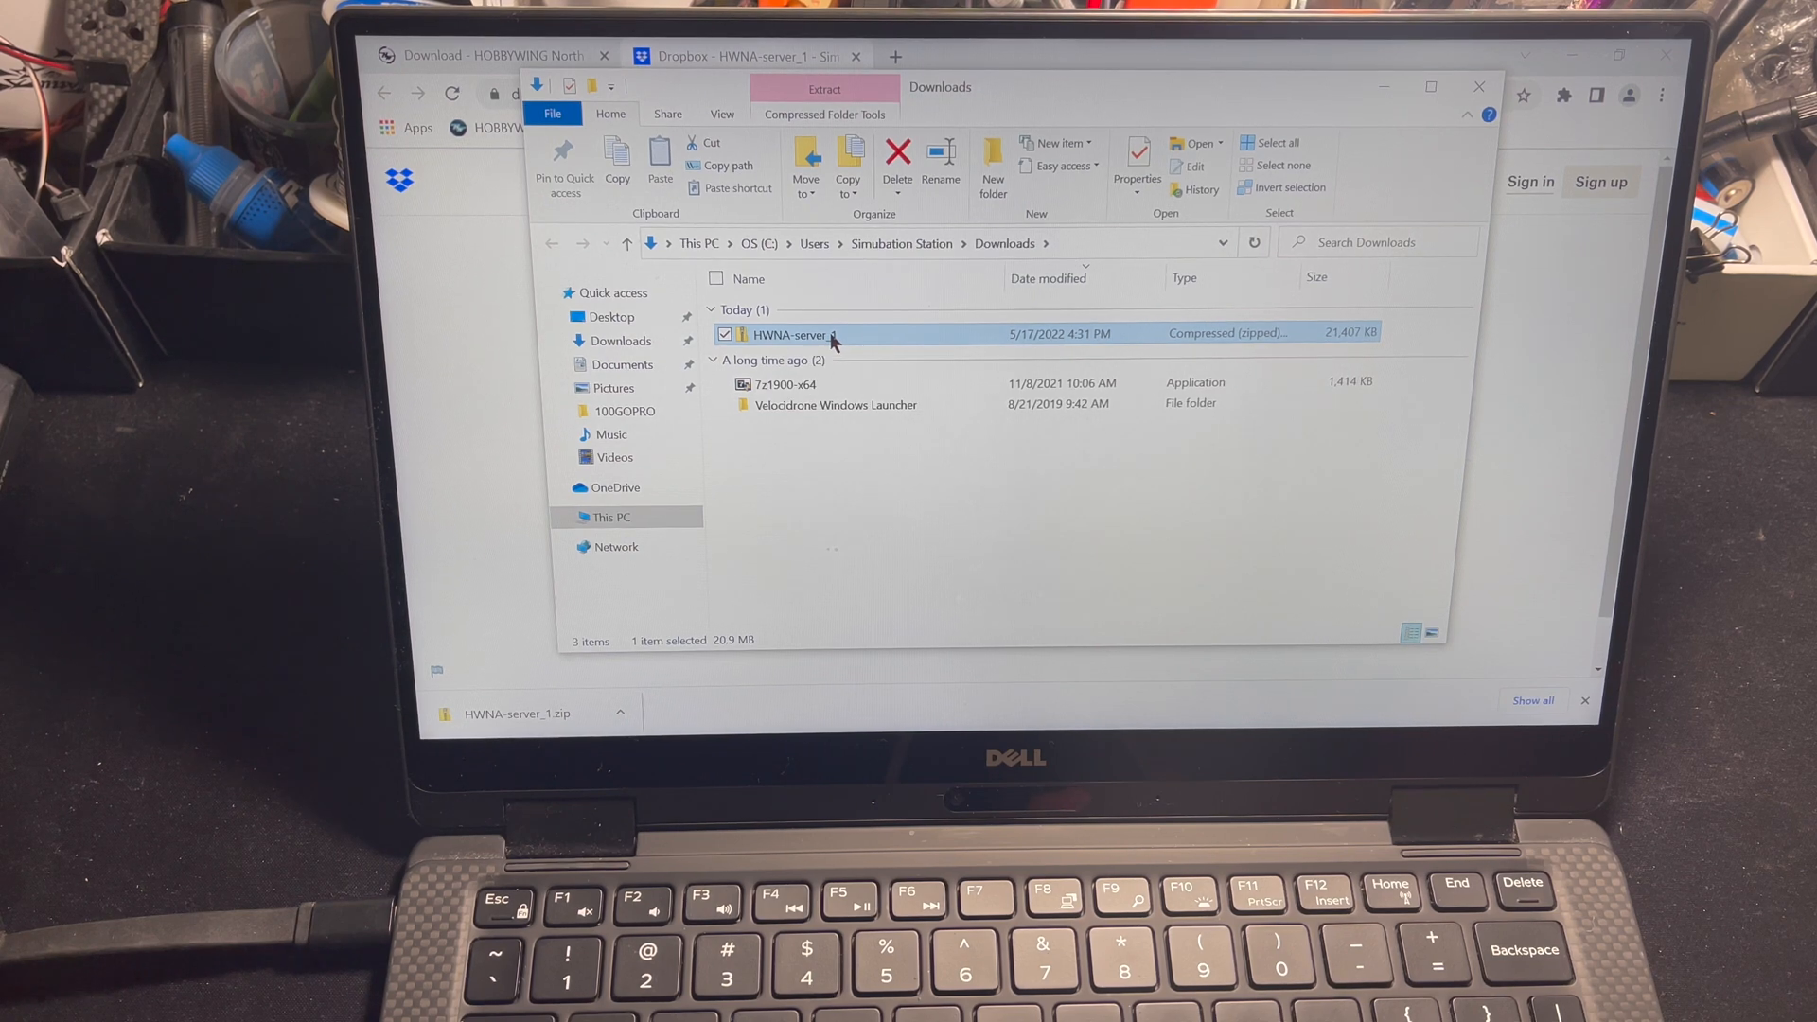
pyautogui.click(824, 113)
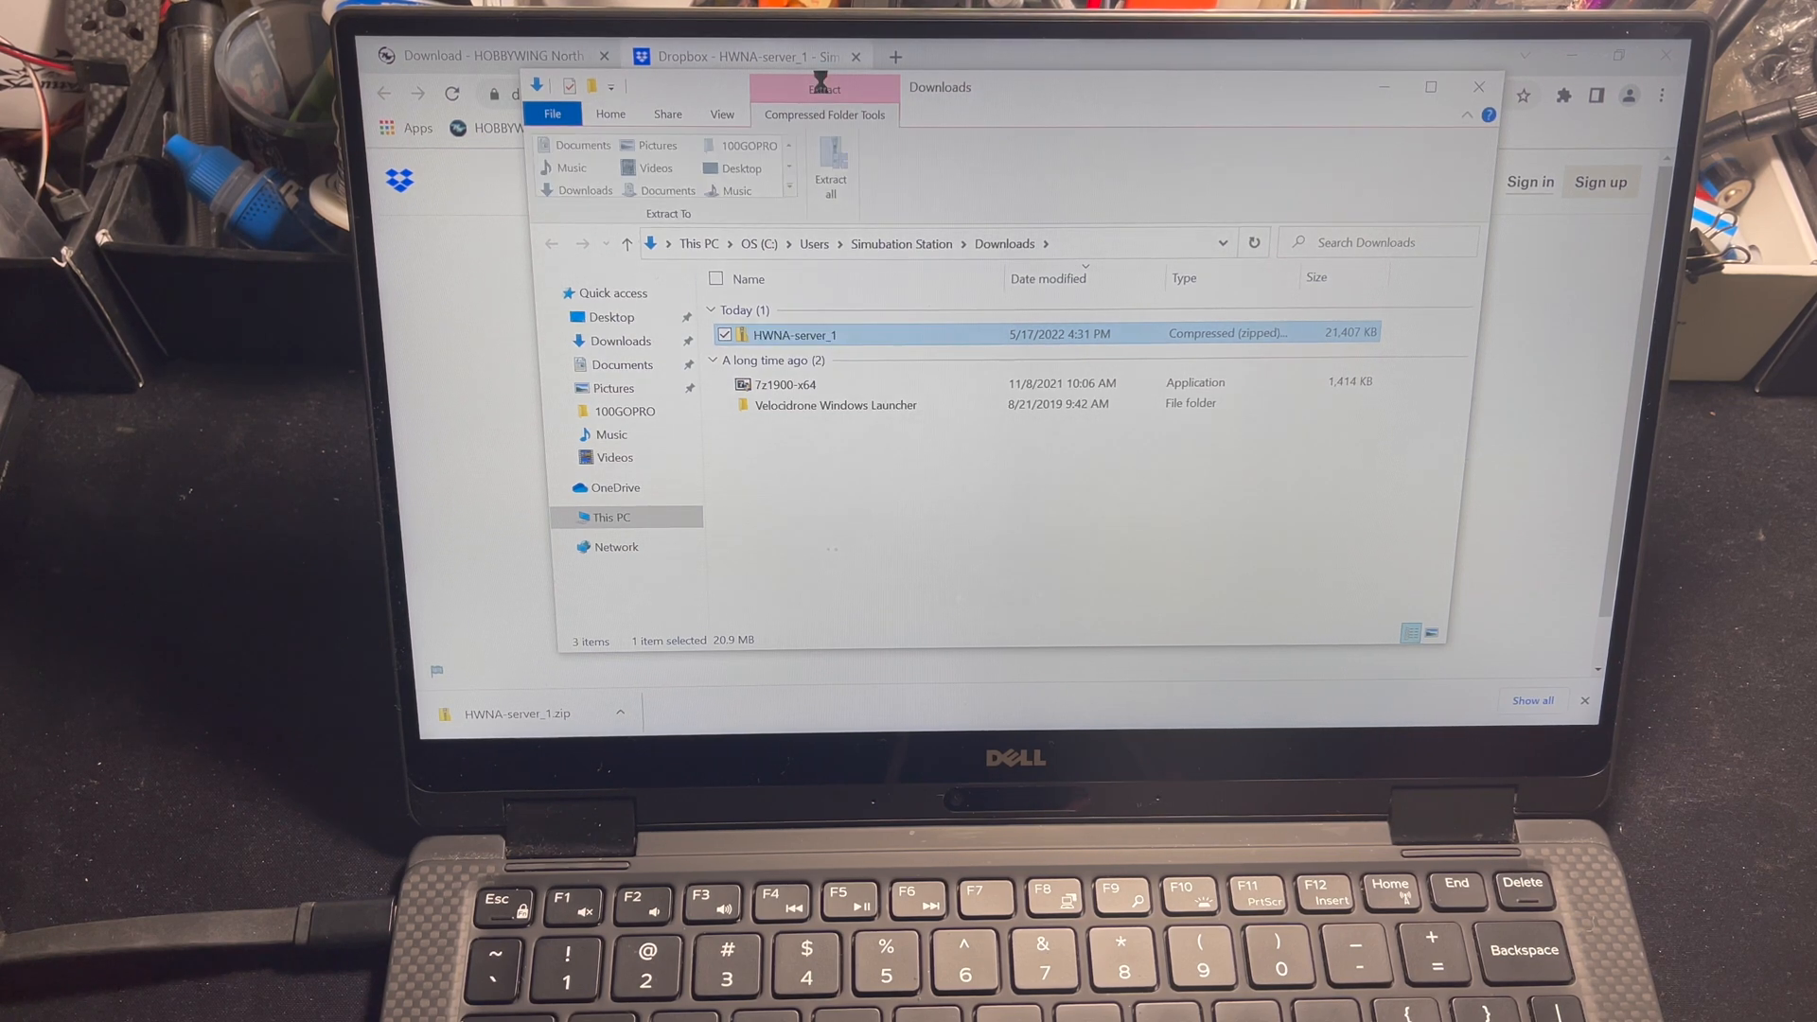
pyautogui.moveTo(831, 166)
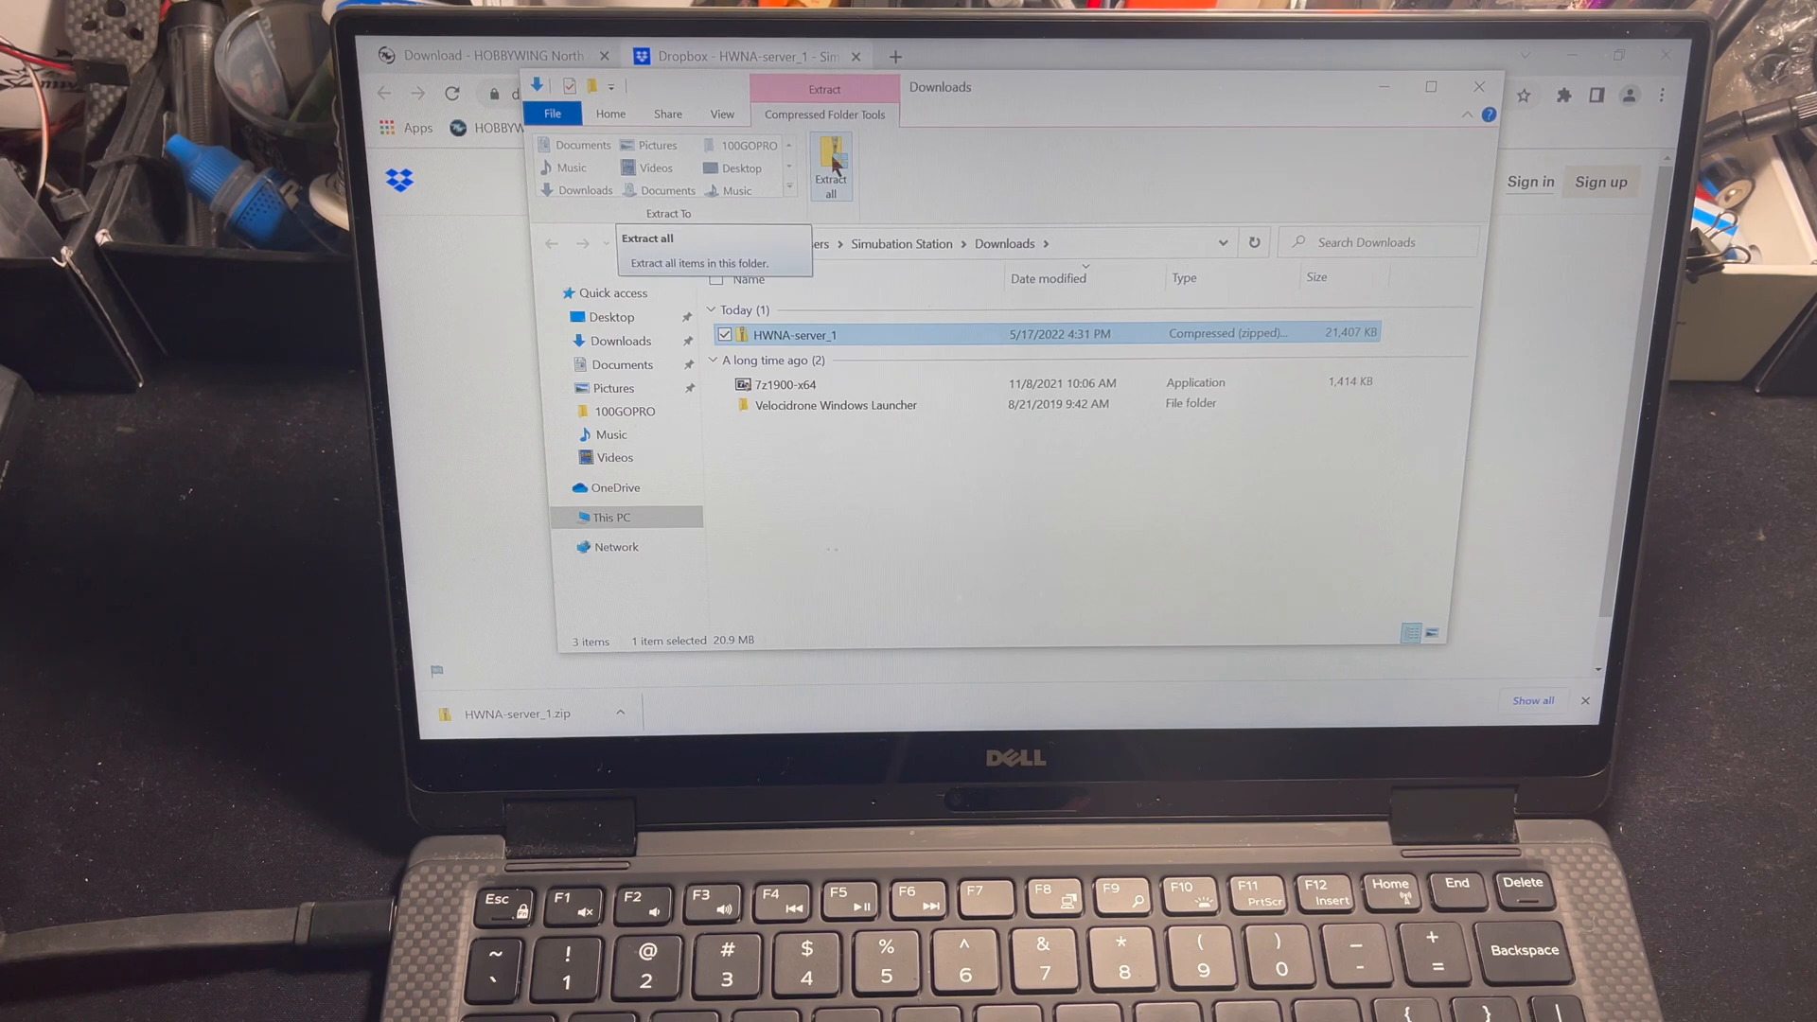
pyautogui.click(830, 162)
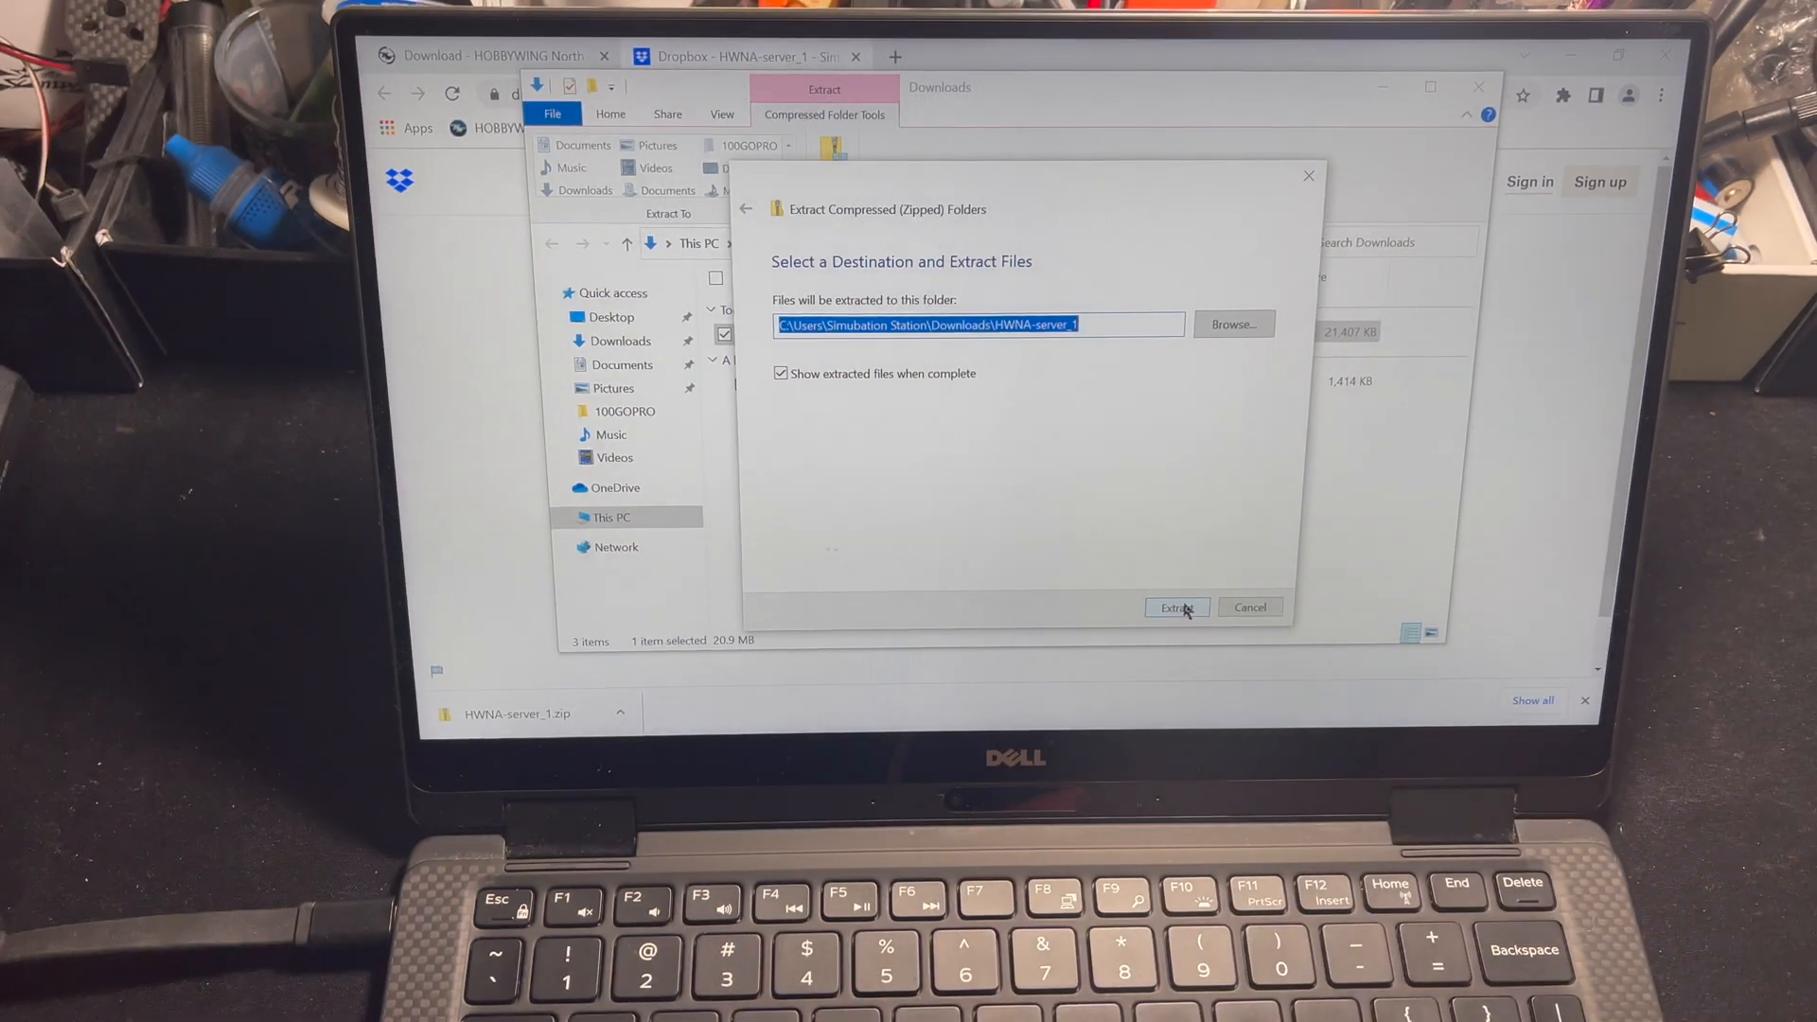
pyautogui.click(1175, 608)
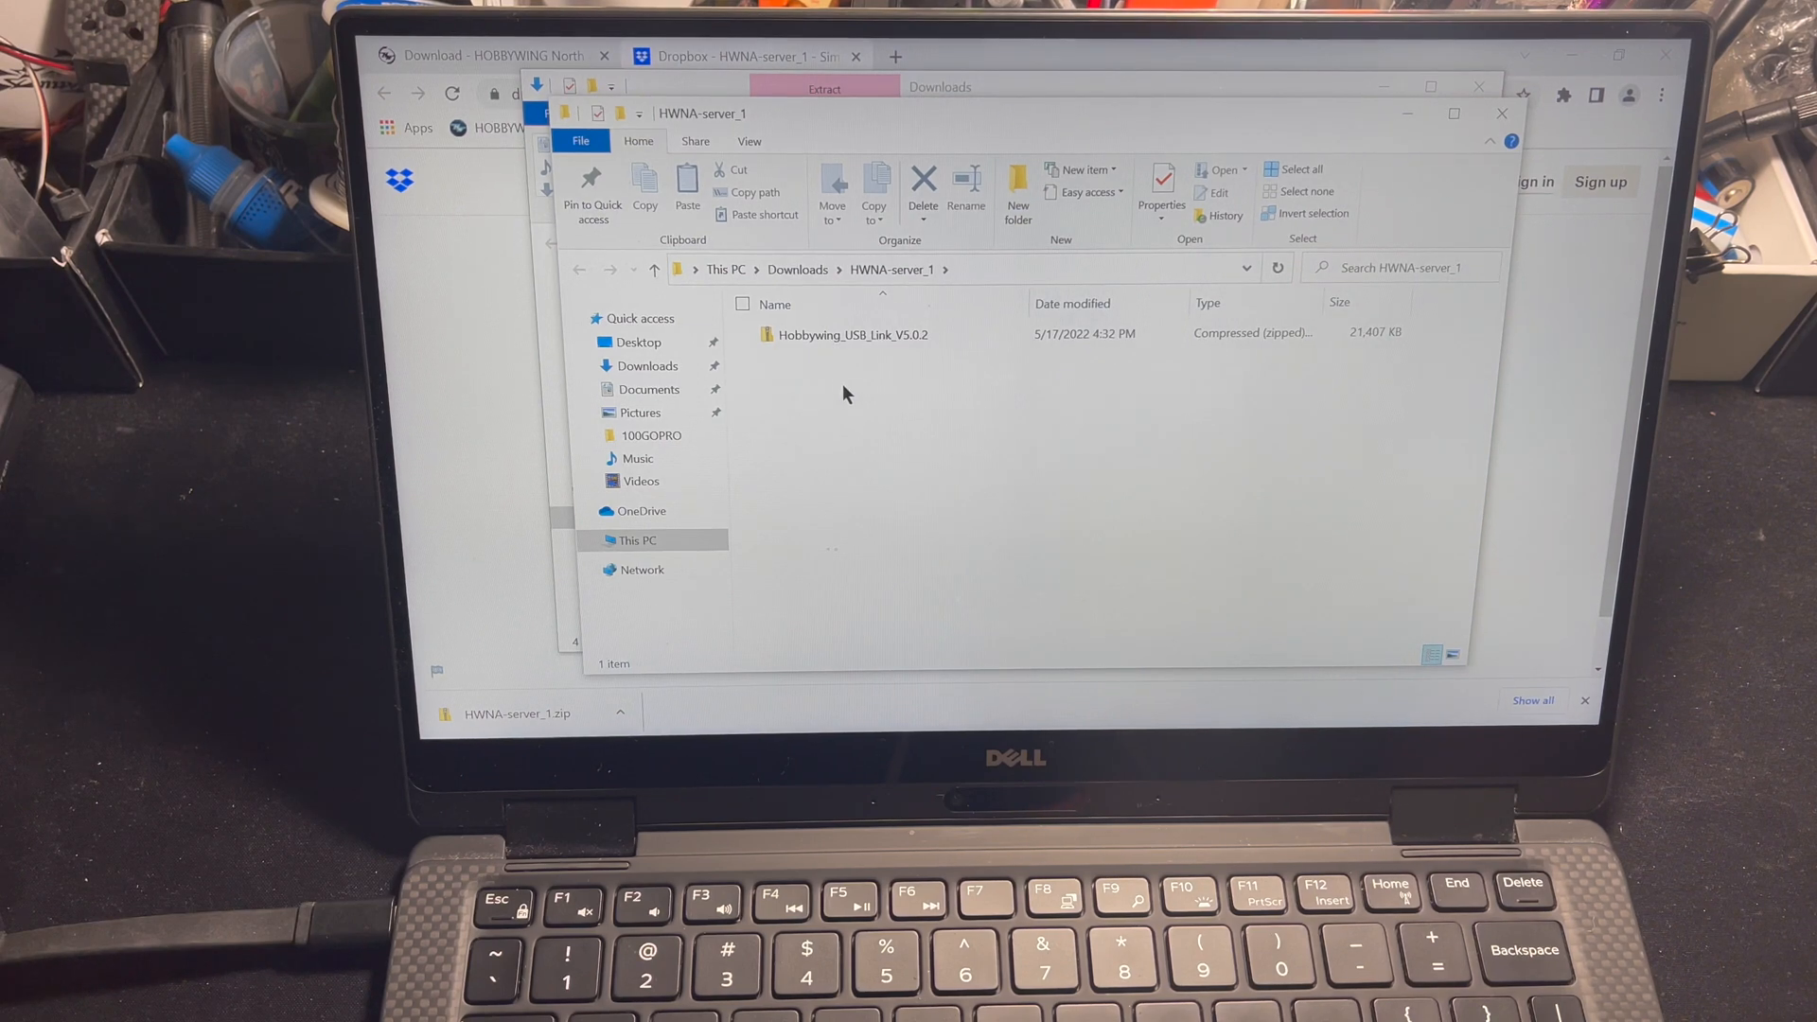
# Step: Open the Hobbywing_USB_Link_V5.0.2 zip and run its installer, bypassing the SmartScreen warning
pyautogui.doubleClick(854, 334)
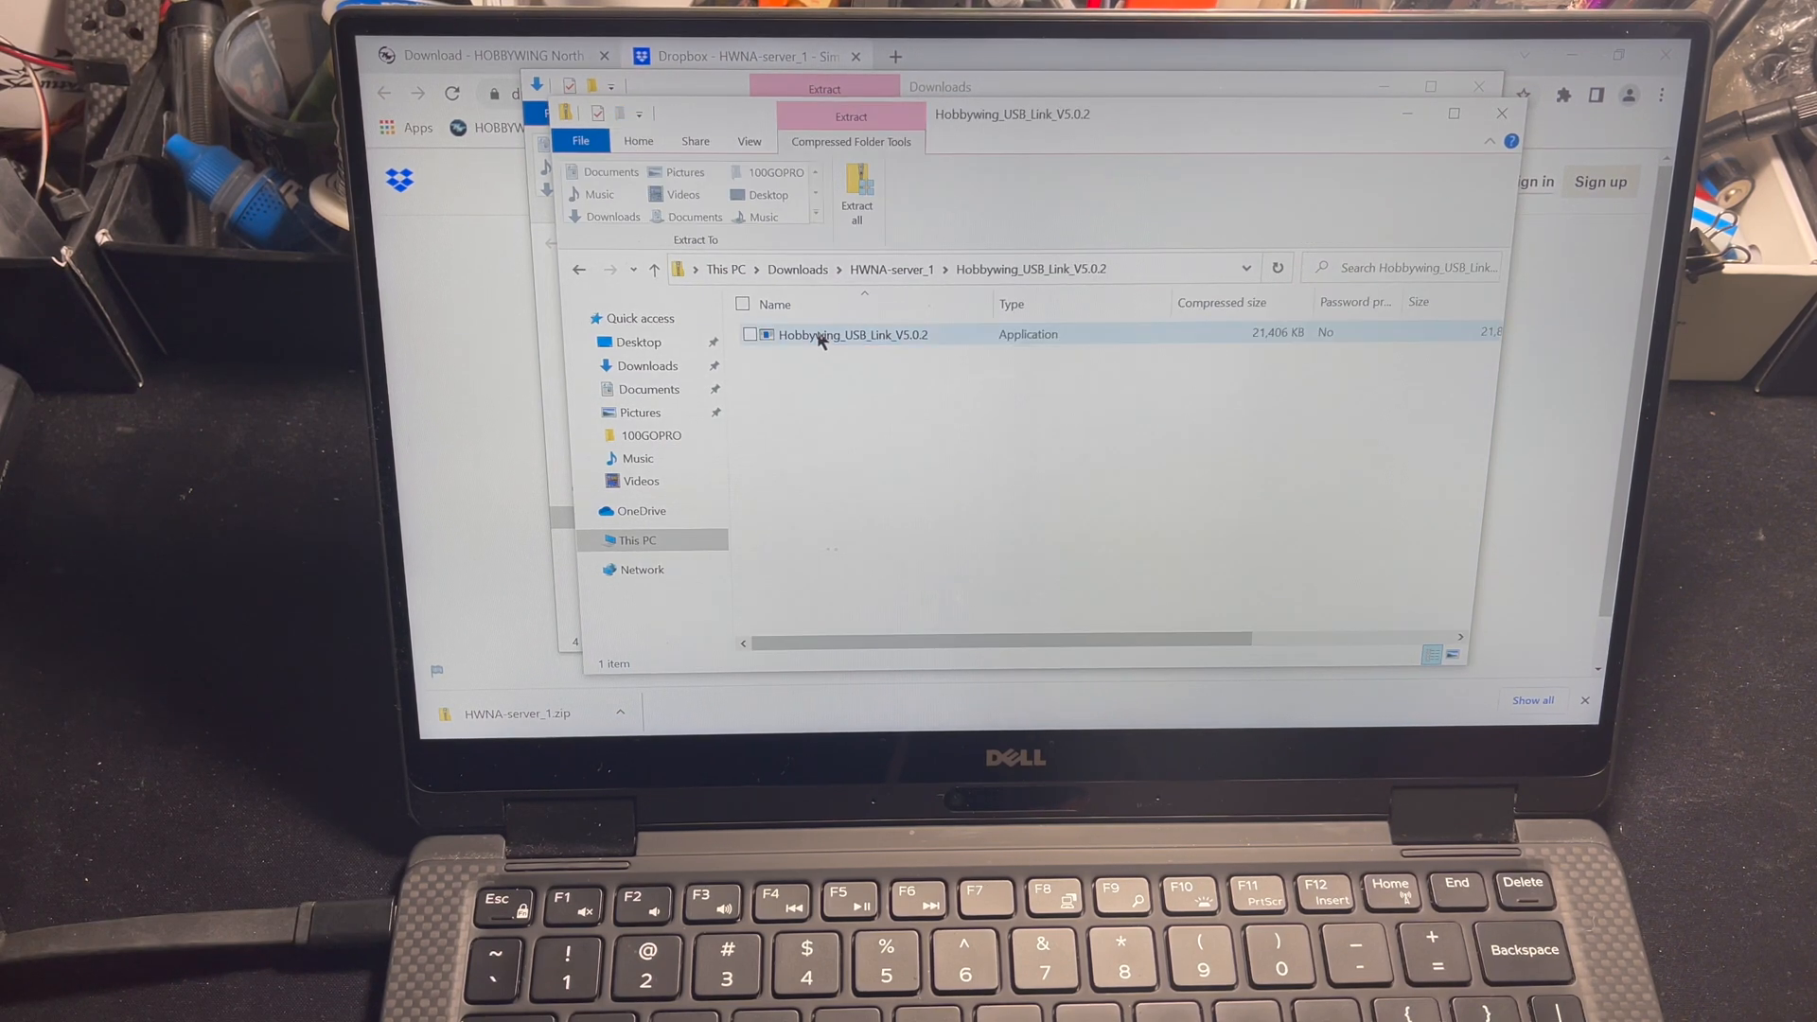
pyautogui.click(852, 334)
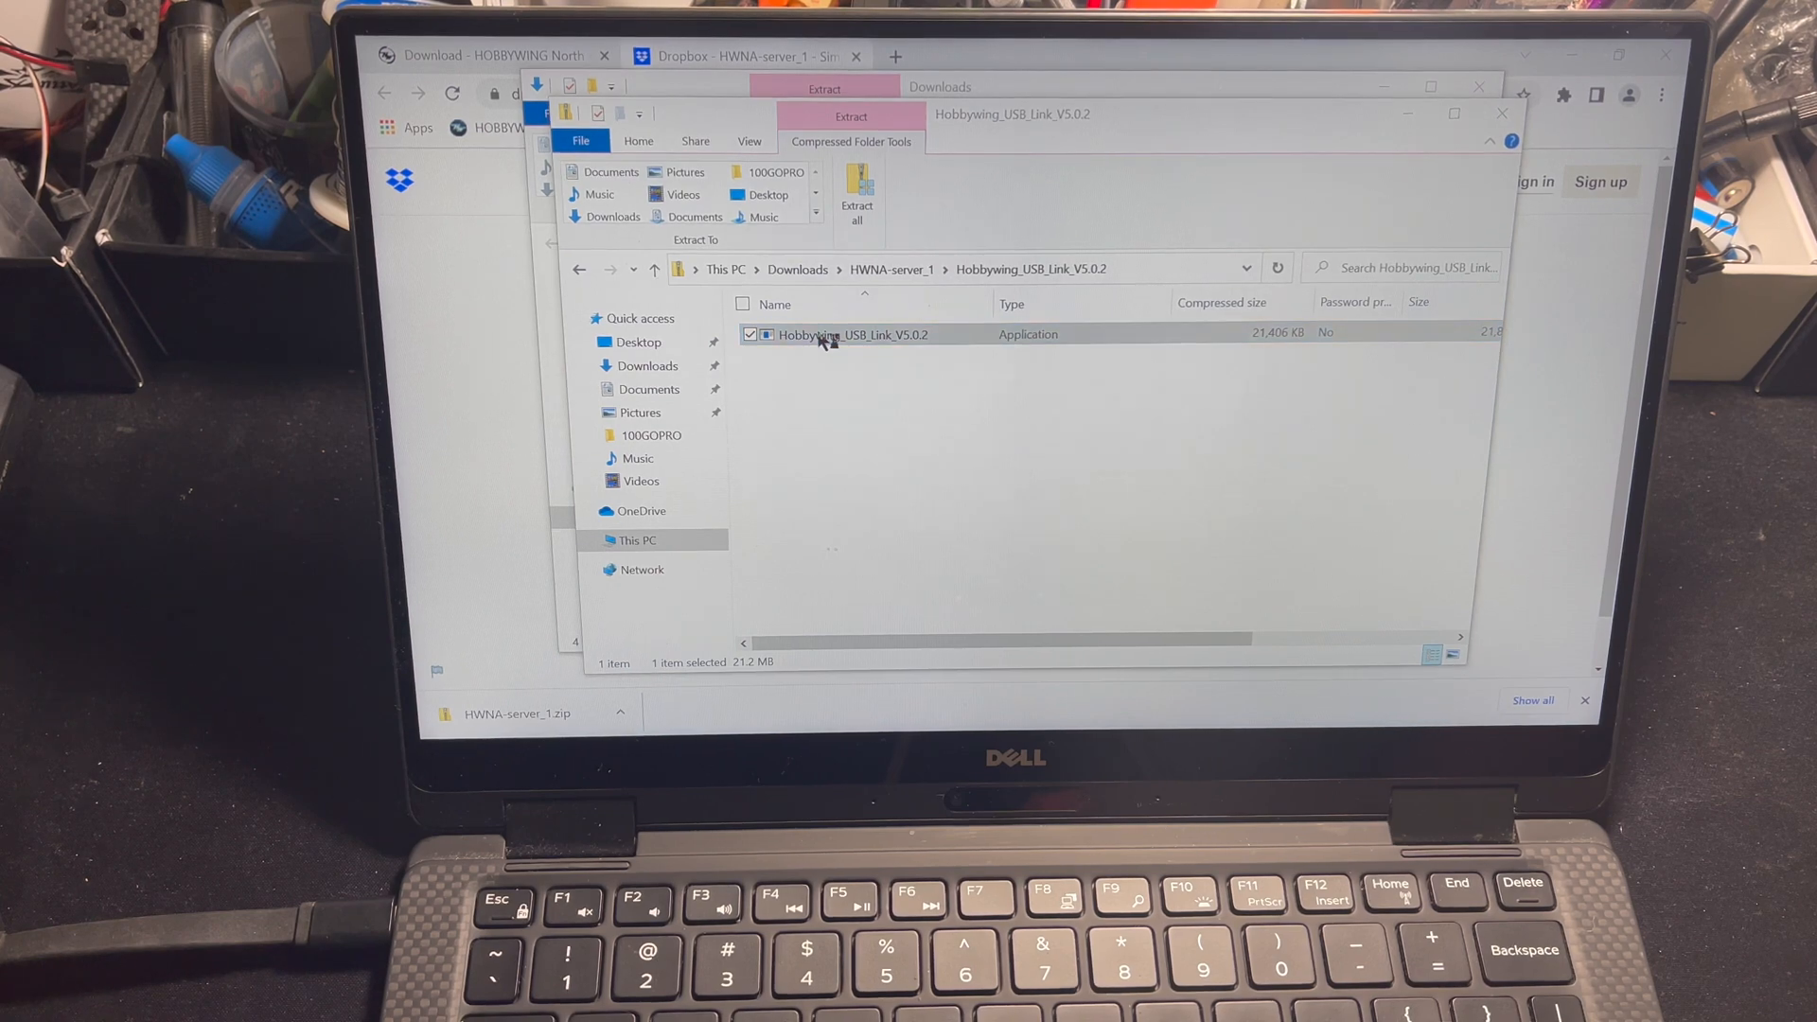
pyautogui.doubleClick(846, 336)
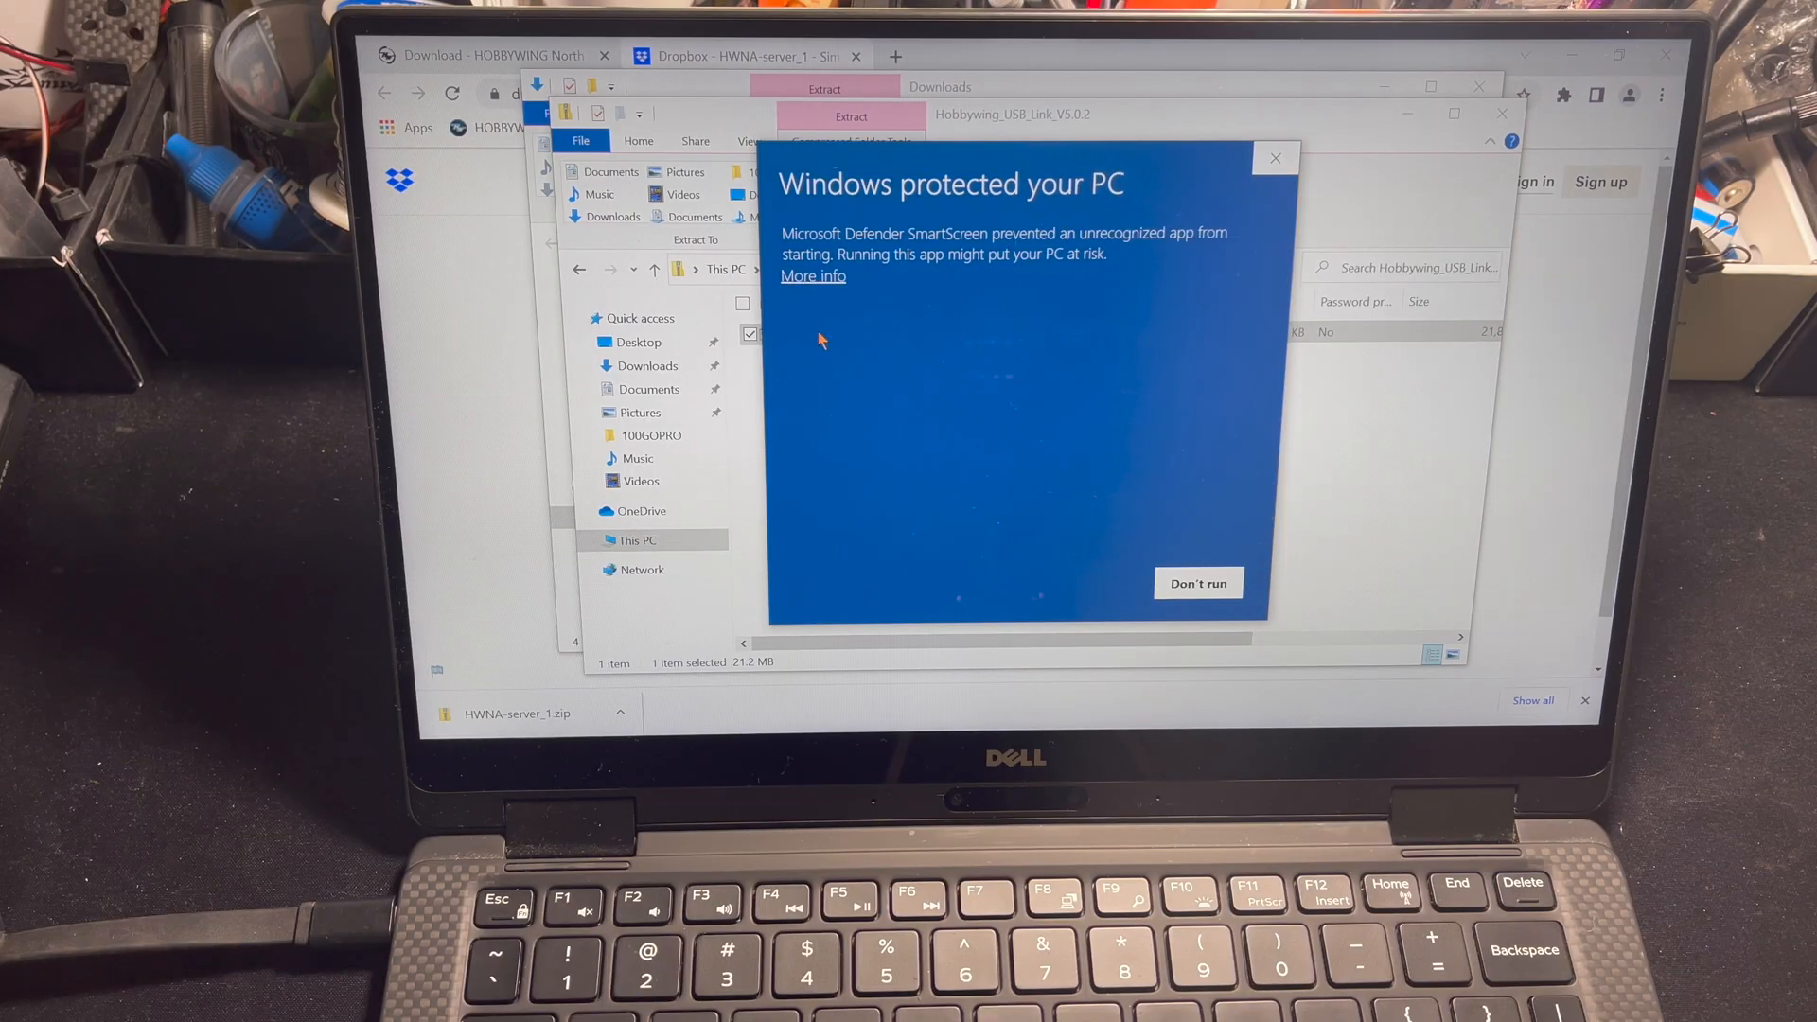
pyautogui.click(812, 275)
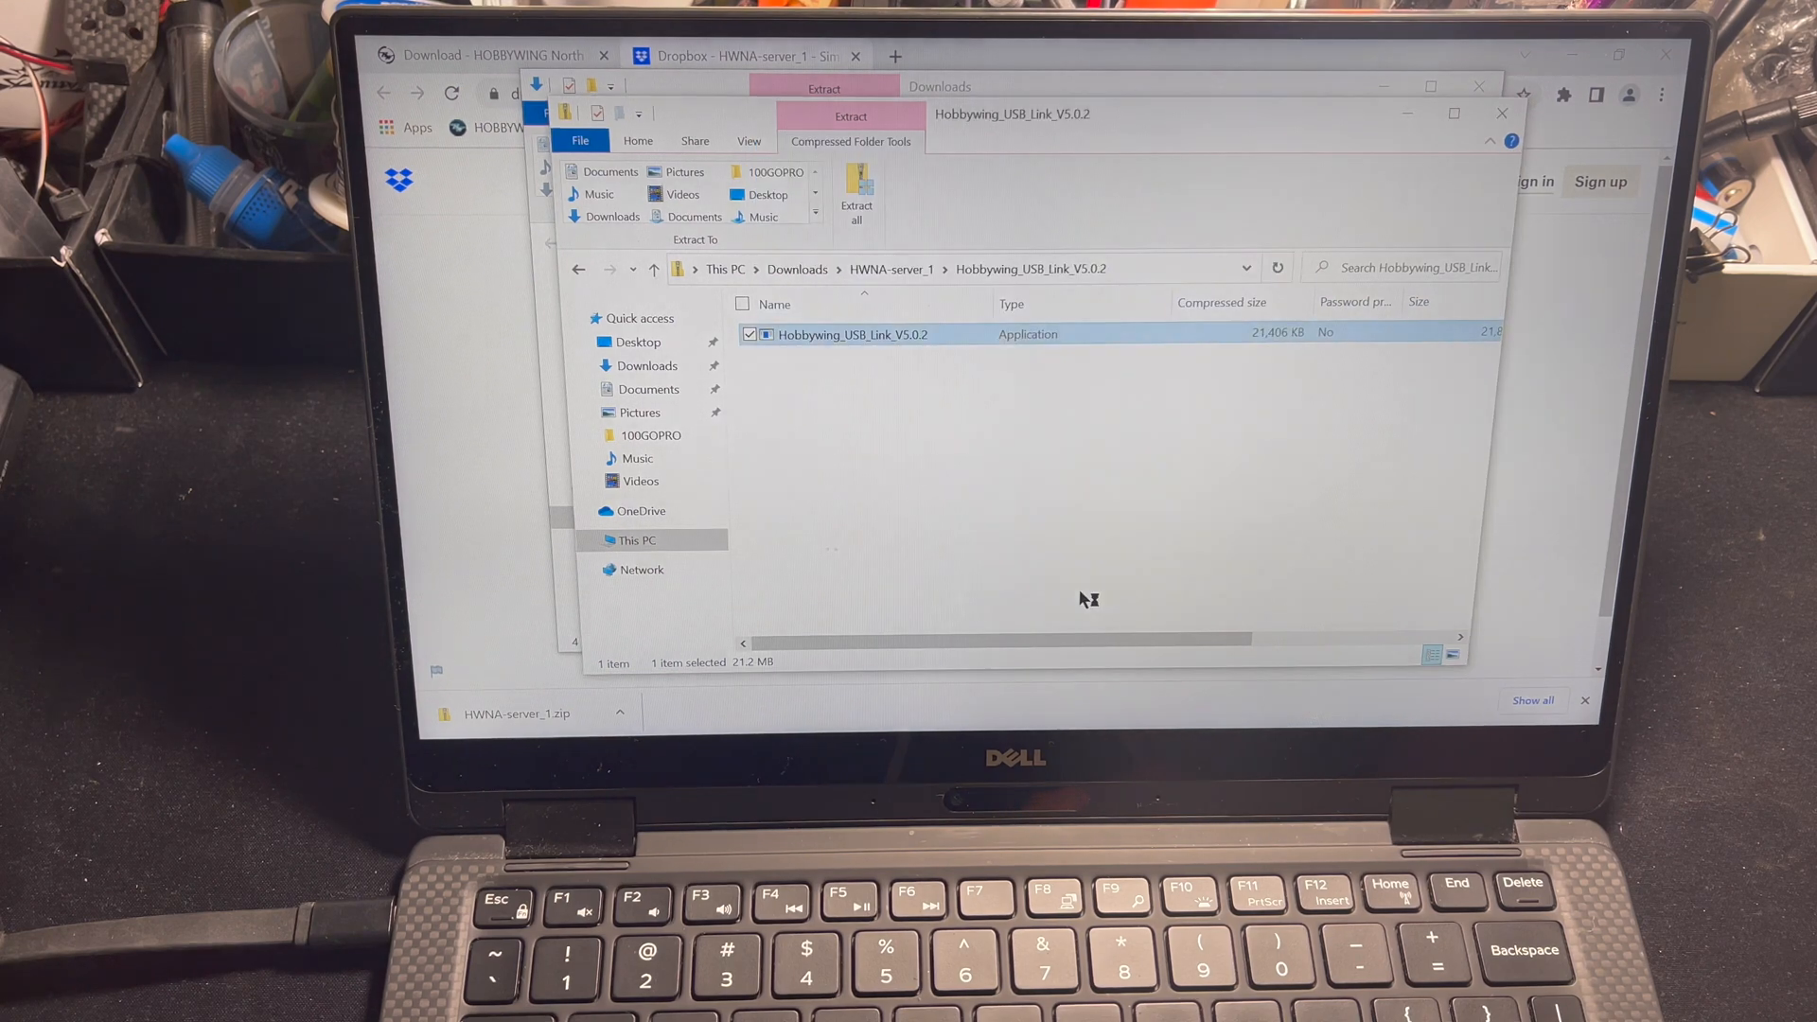
pyautogui.doubleClick(852, 334)
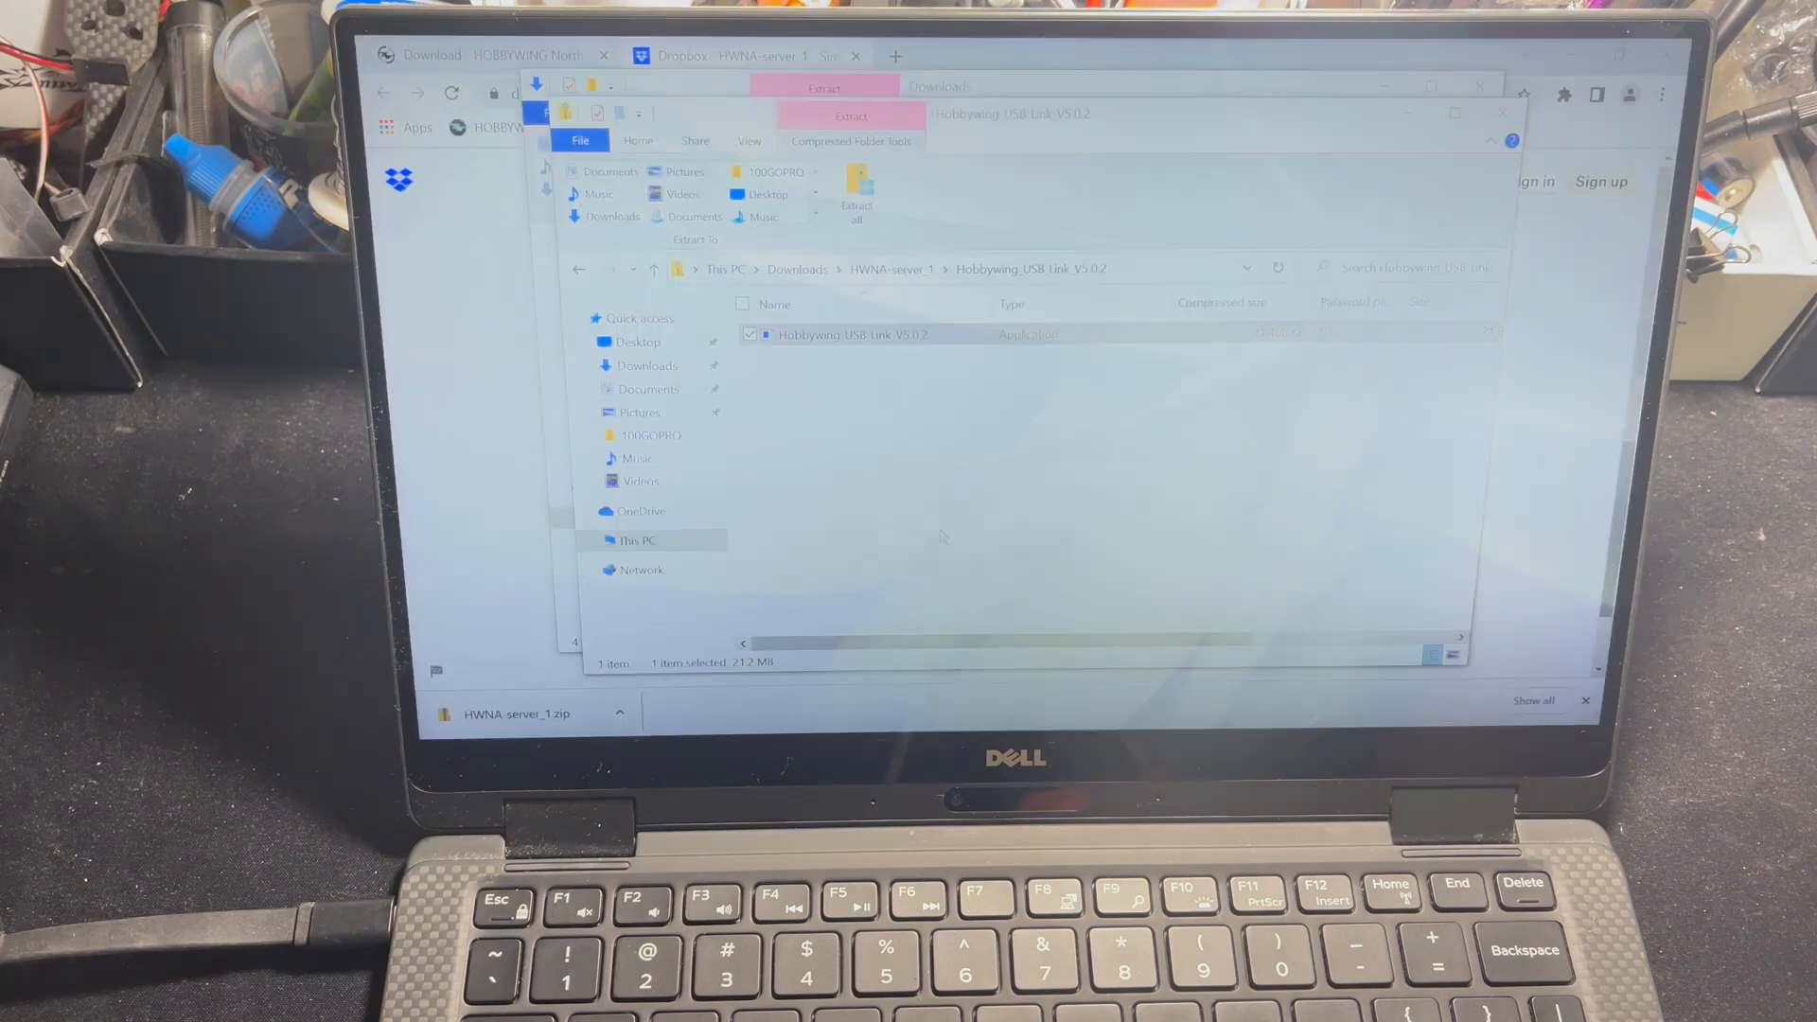
# Step: Install HobbyWing USB Link 5.0.2 with default folders and a desktop icon
pyautogui.doubleClick(852, 334)
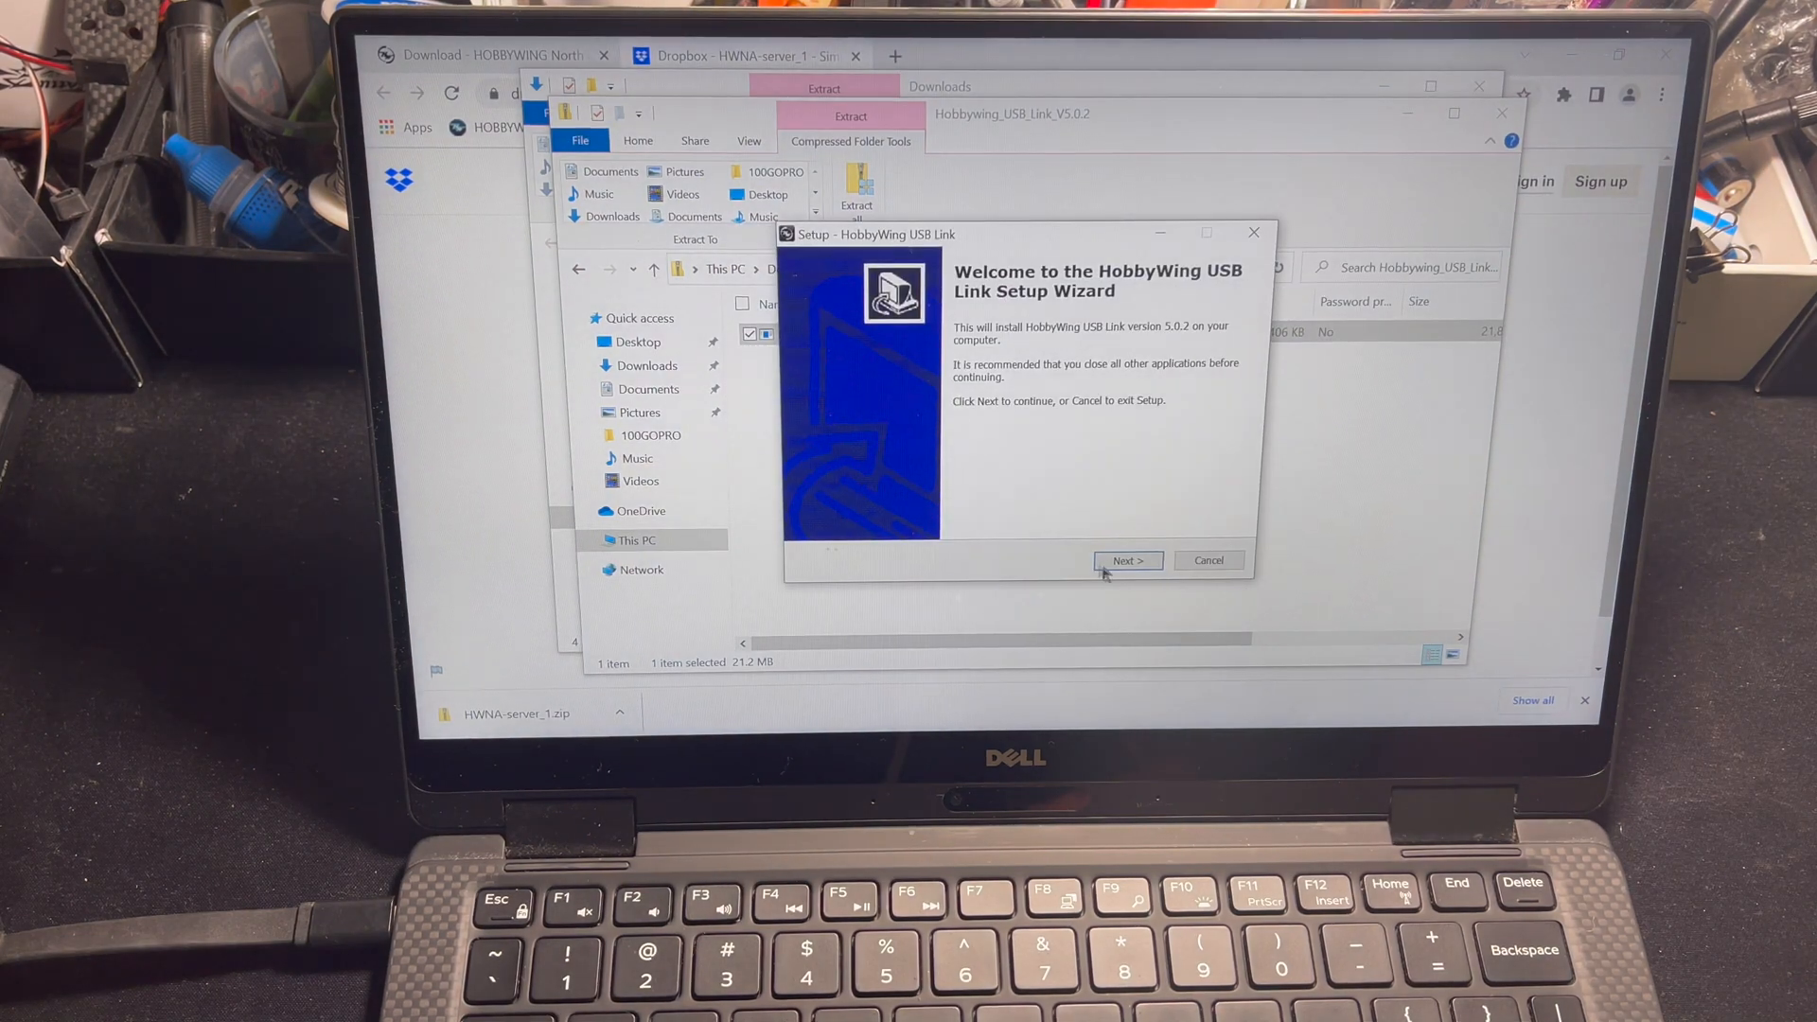
pyautogui.click(1126, 559)
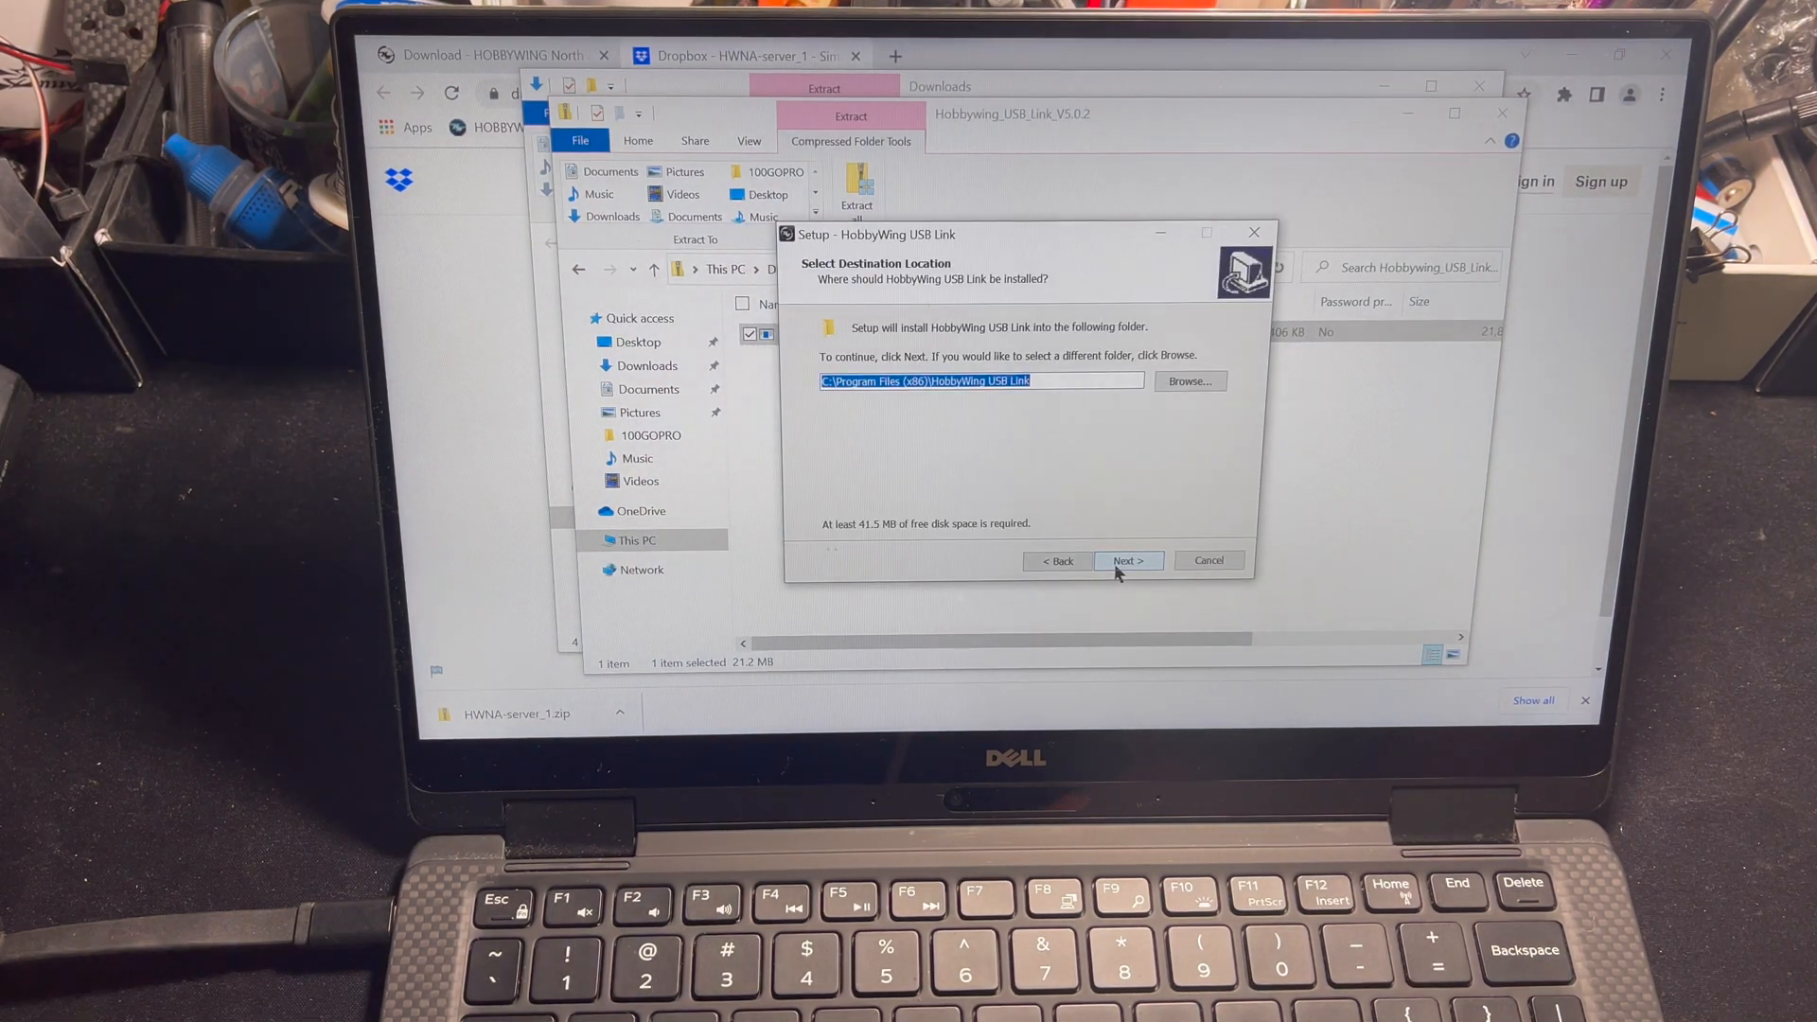
pyautogui.click(1126, 559)
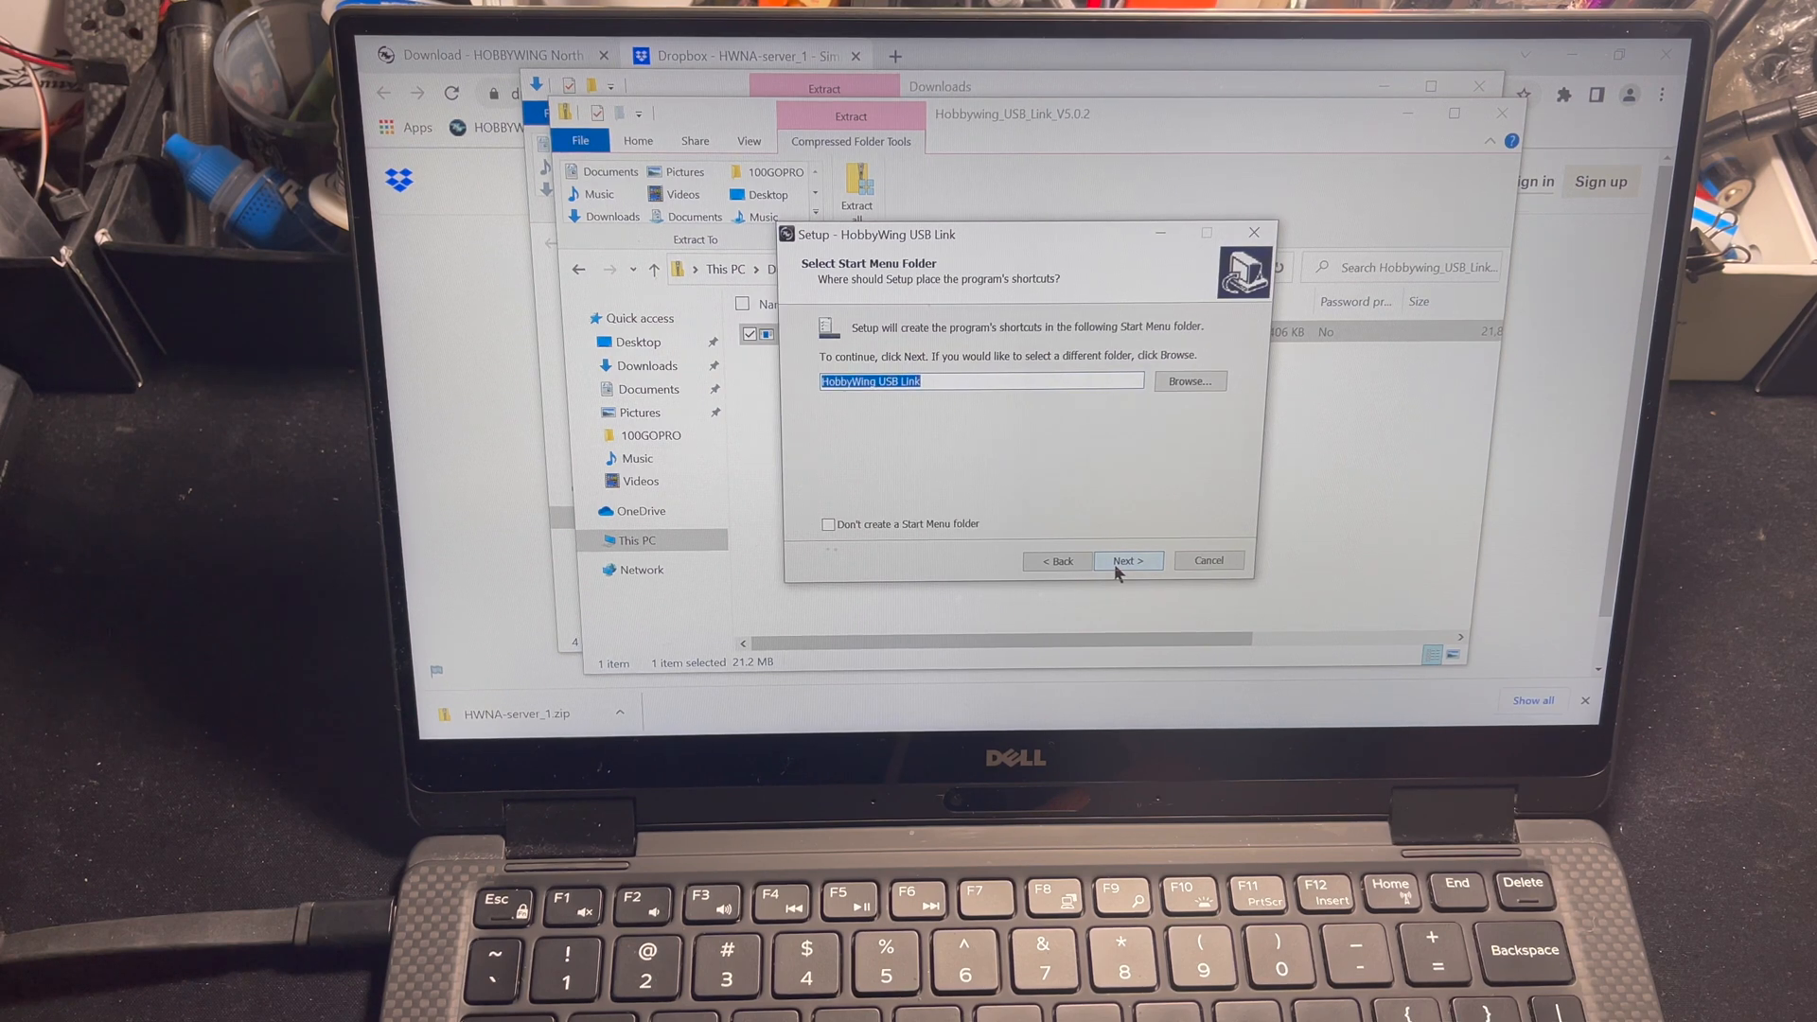
pyautogui.click(1126, 559)
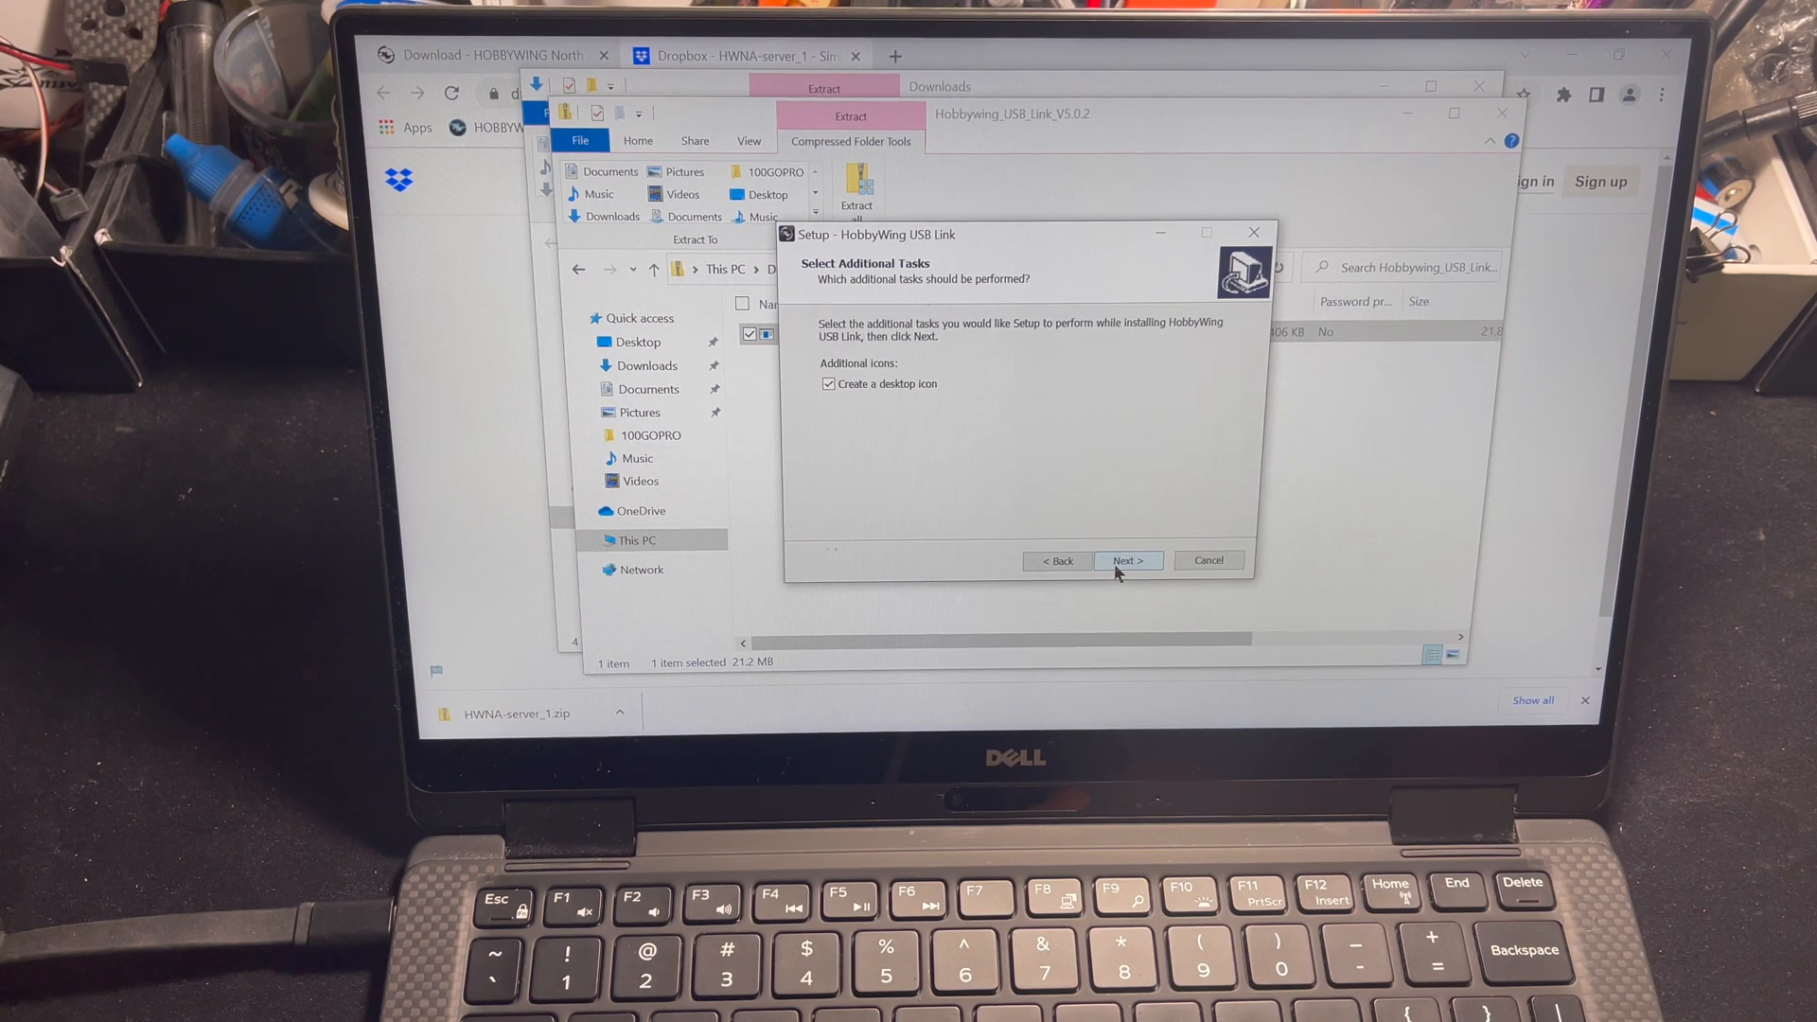
pyautogui.click(1127, 559)
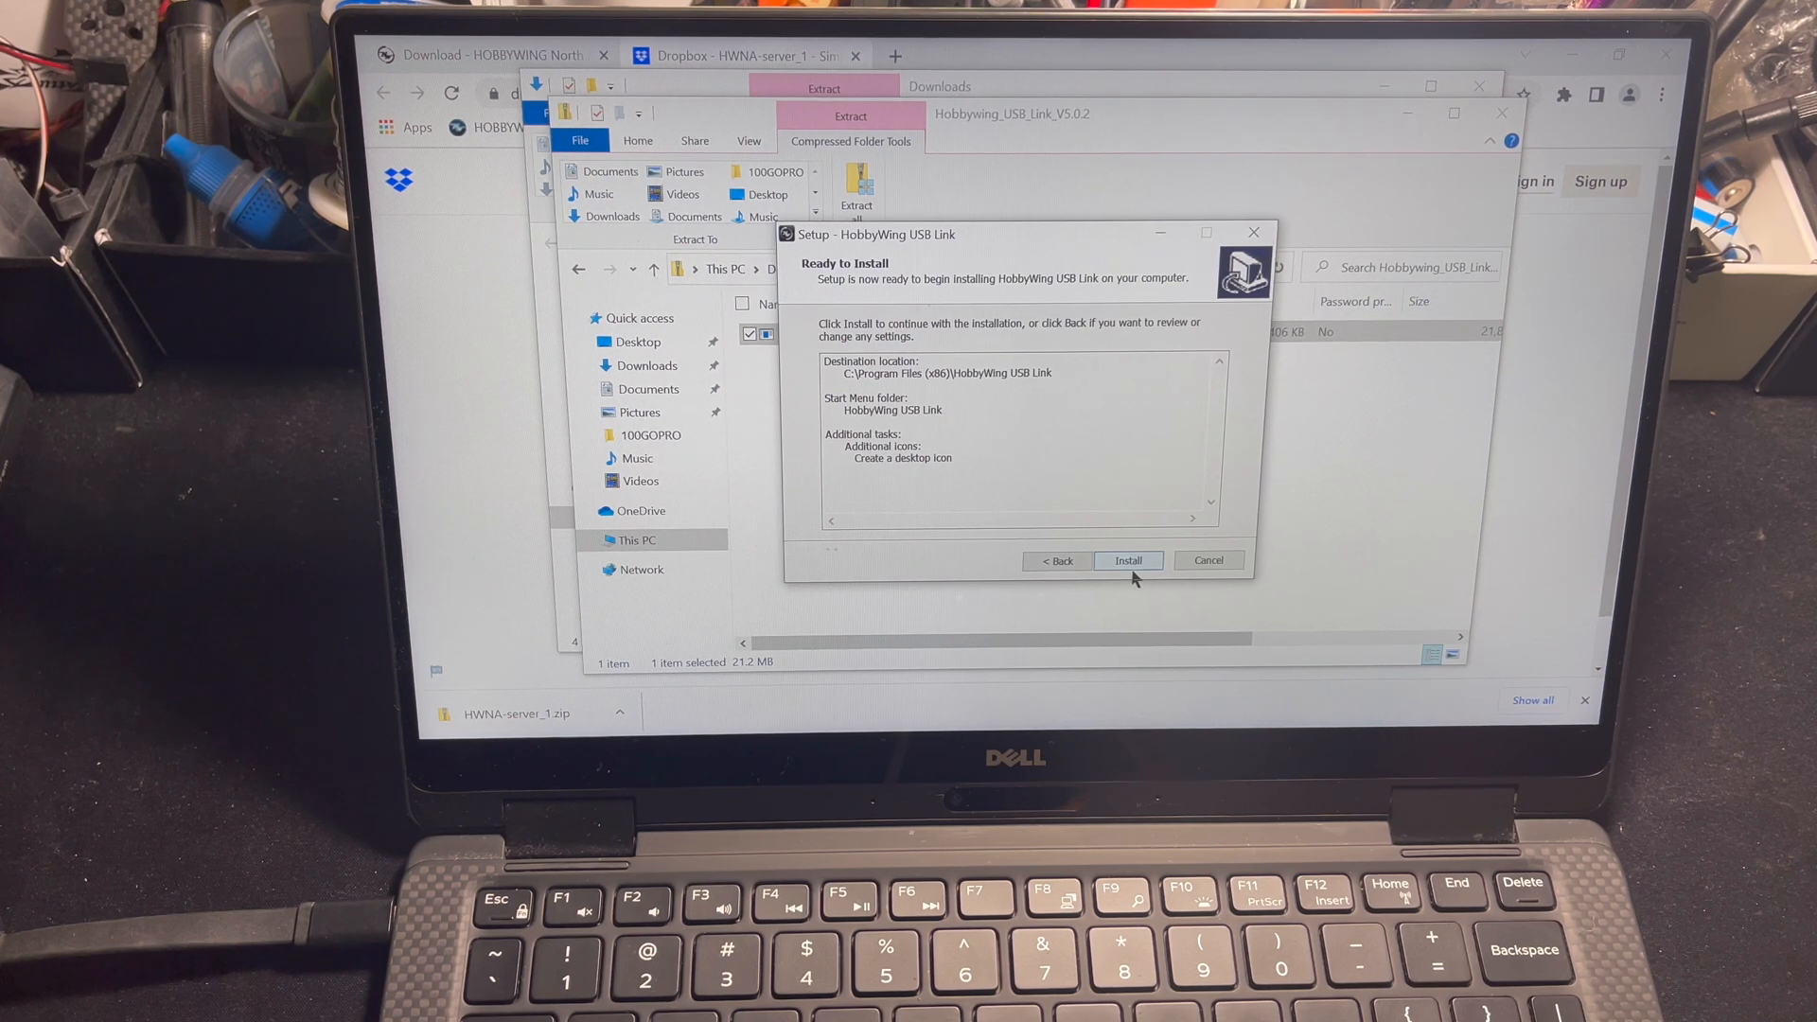
pyautogui.click(1126, 560)
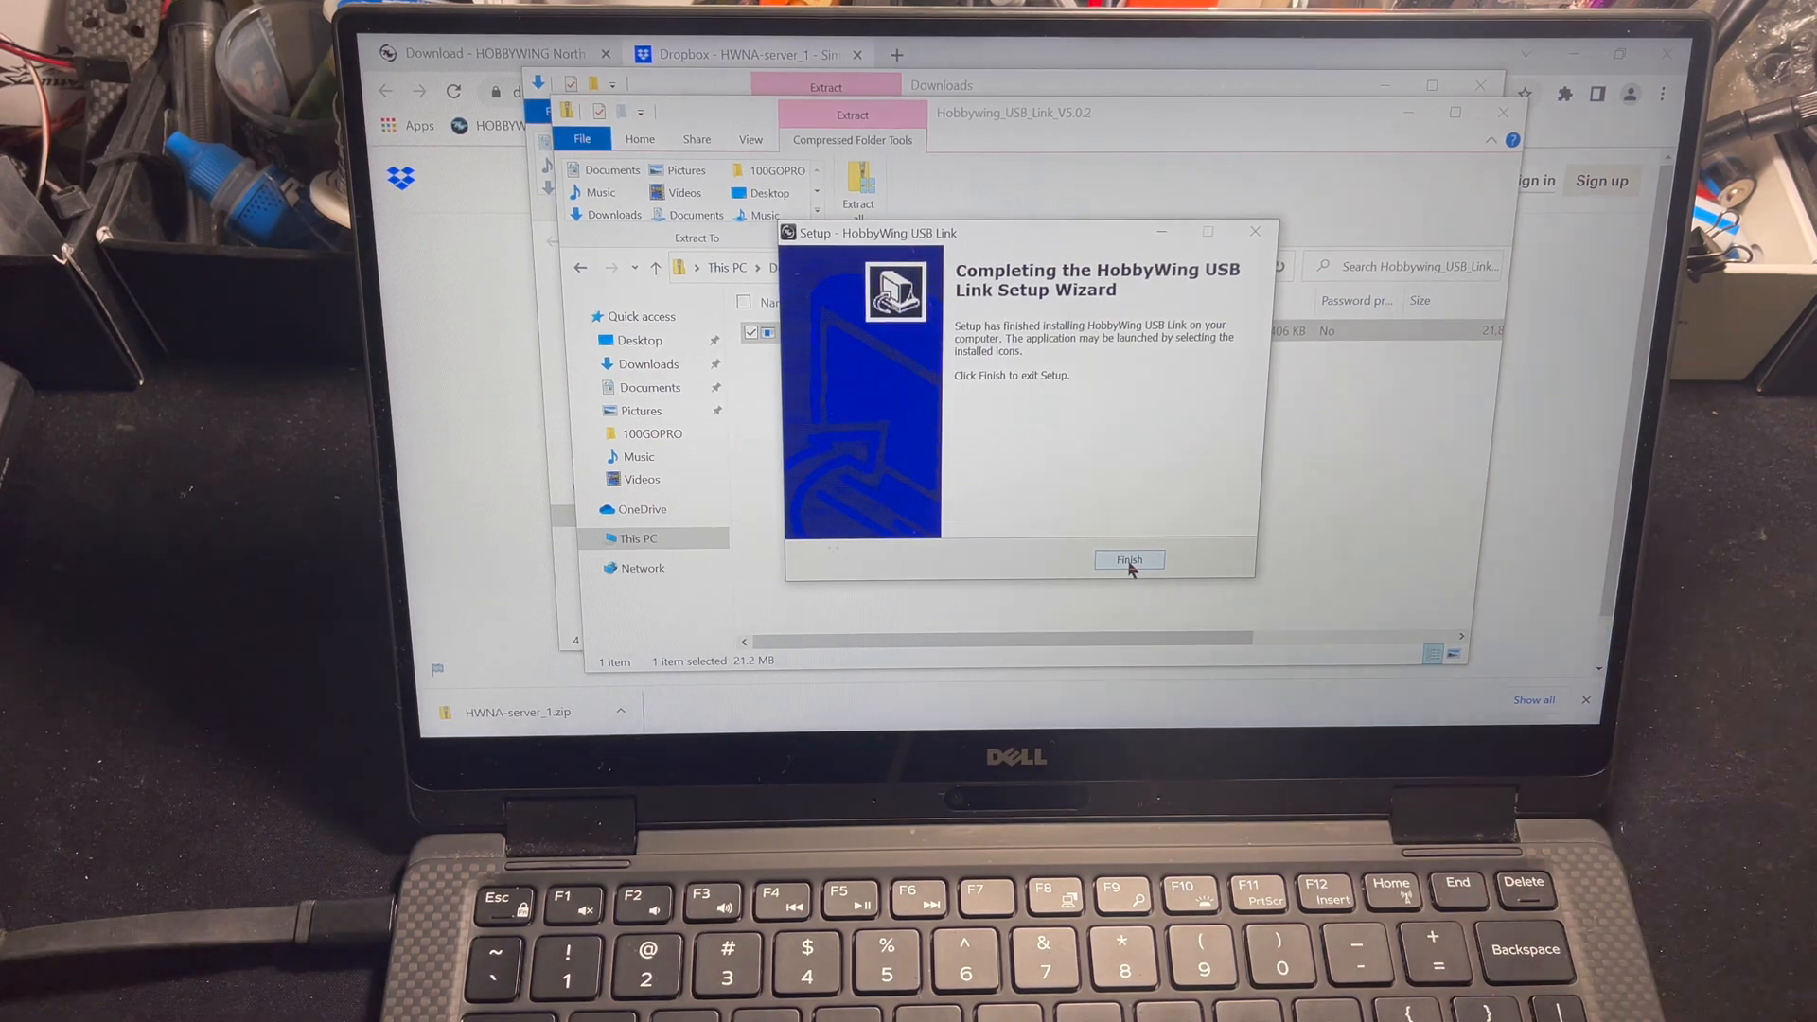
pyautogui.click(1127, 559)
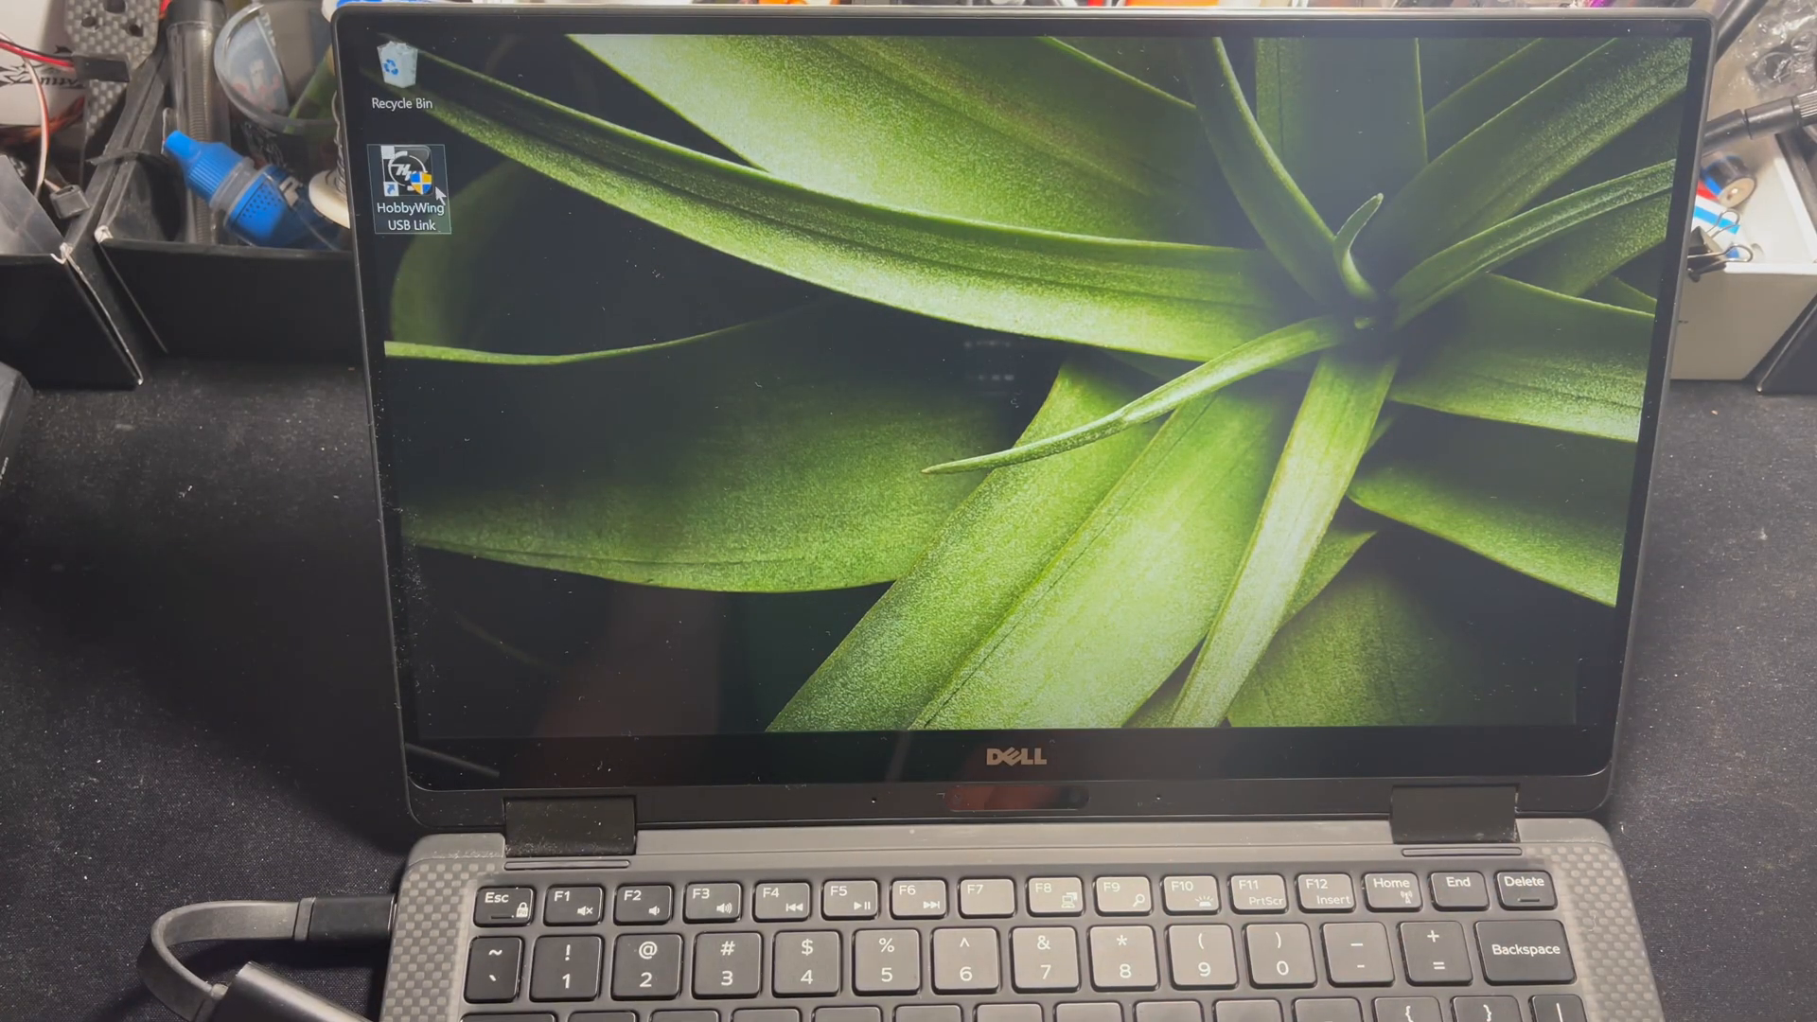
# Step: Launch HobbyWing USB Link as administrator and show the Firmware Upgrade page
pyautogui.doubleClick(409, 186)
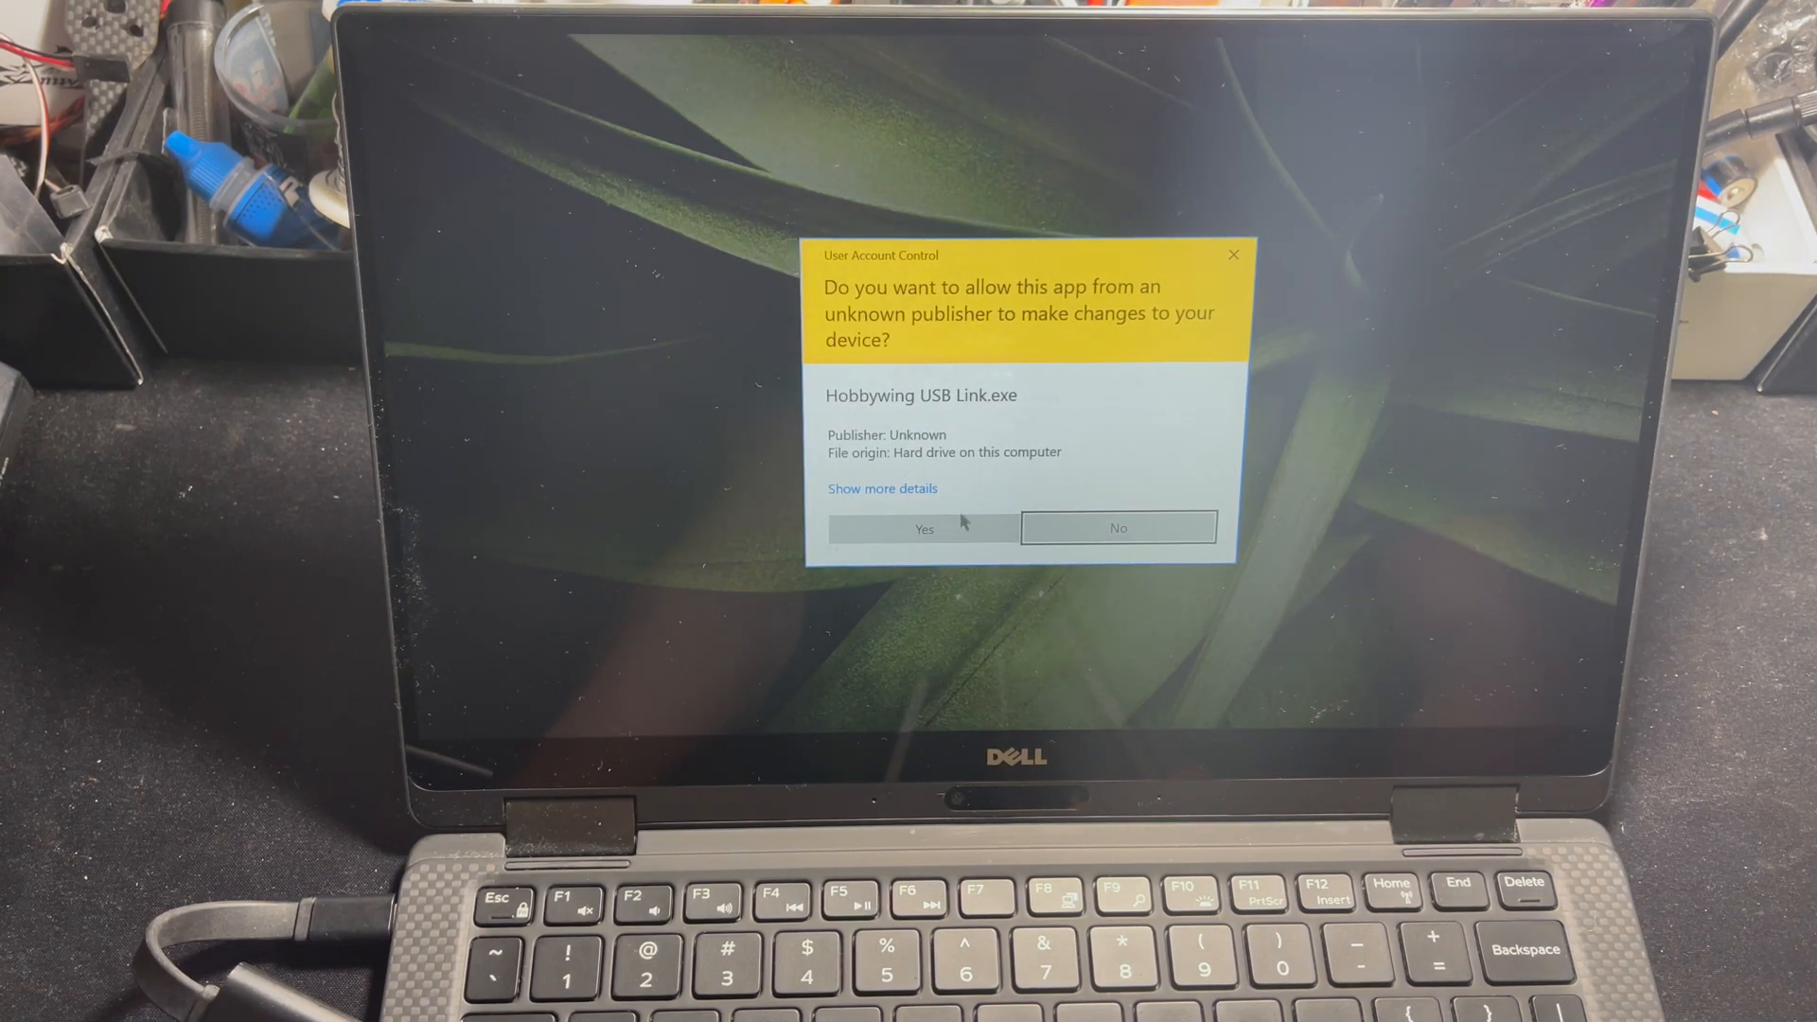
pyautogui.click(922, 528)
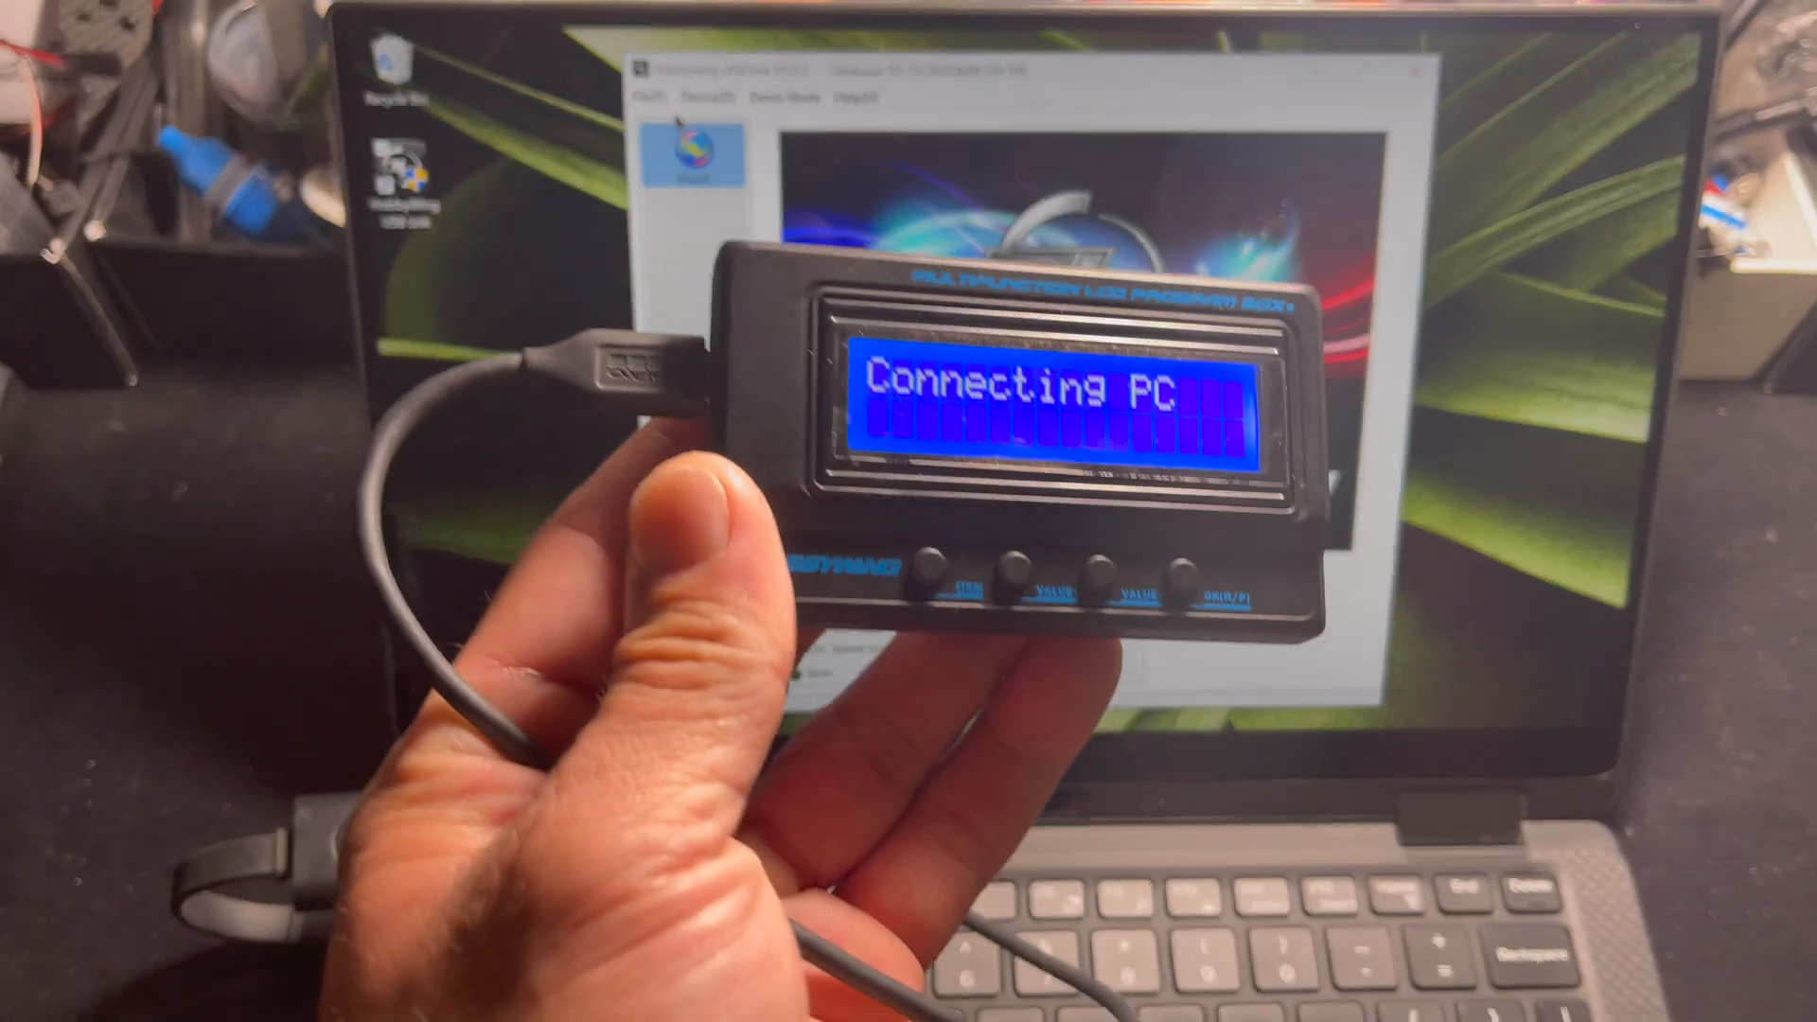
pyautogui.click(719, 97)
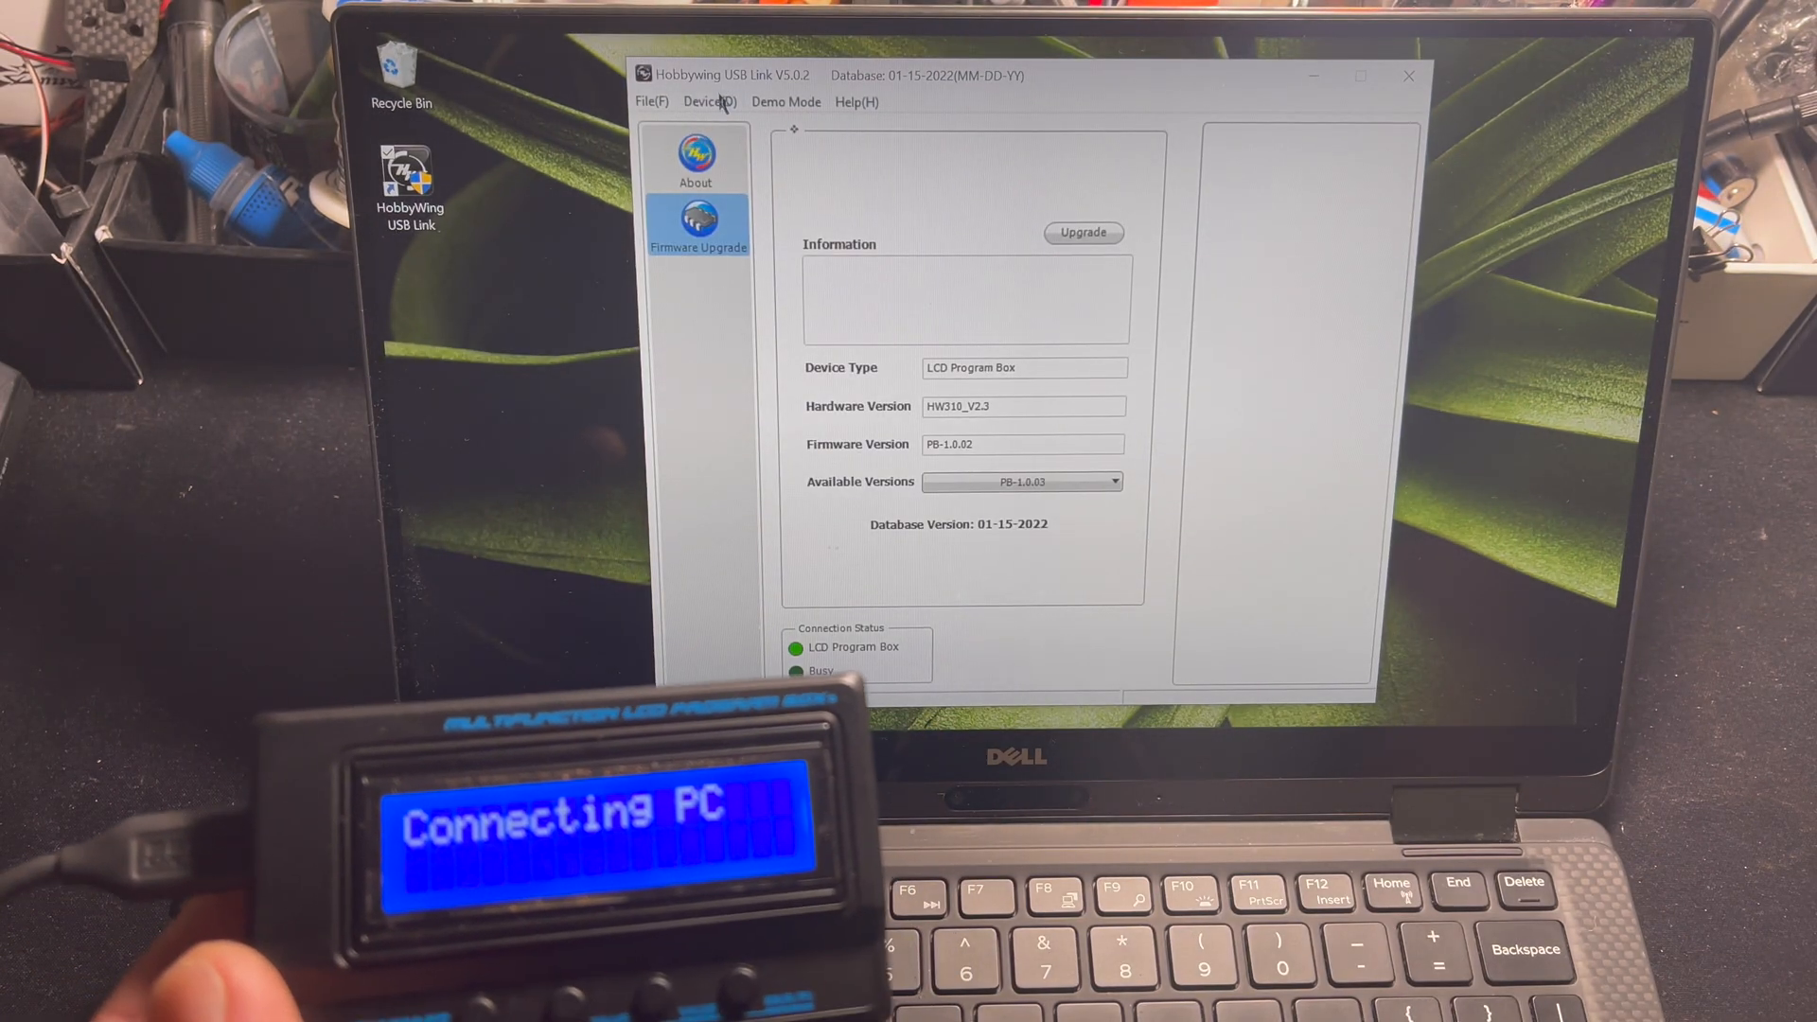
pyautogui.click(706, 102)
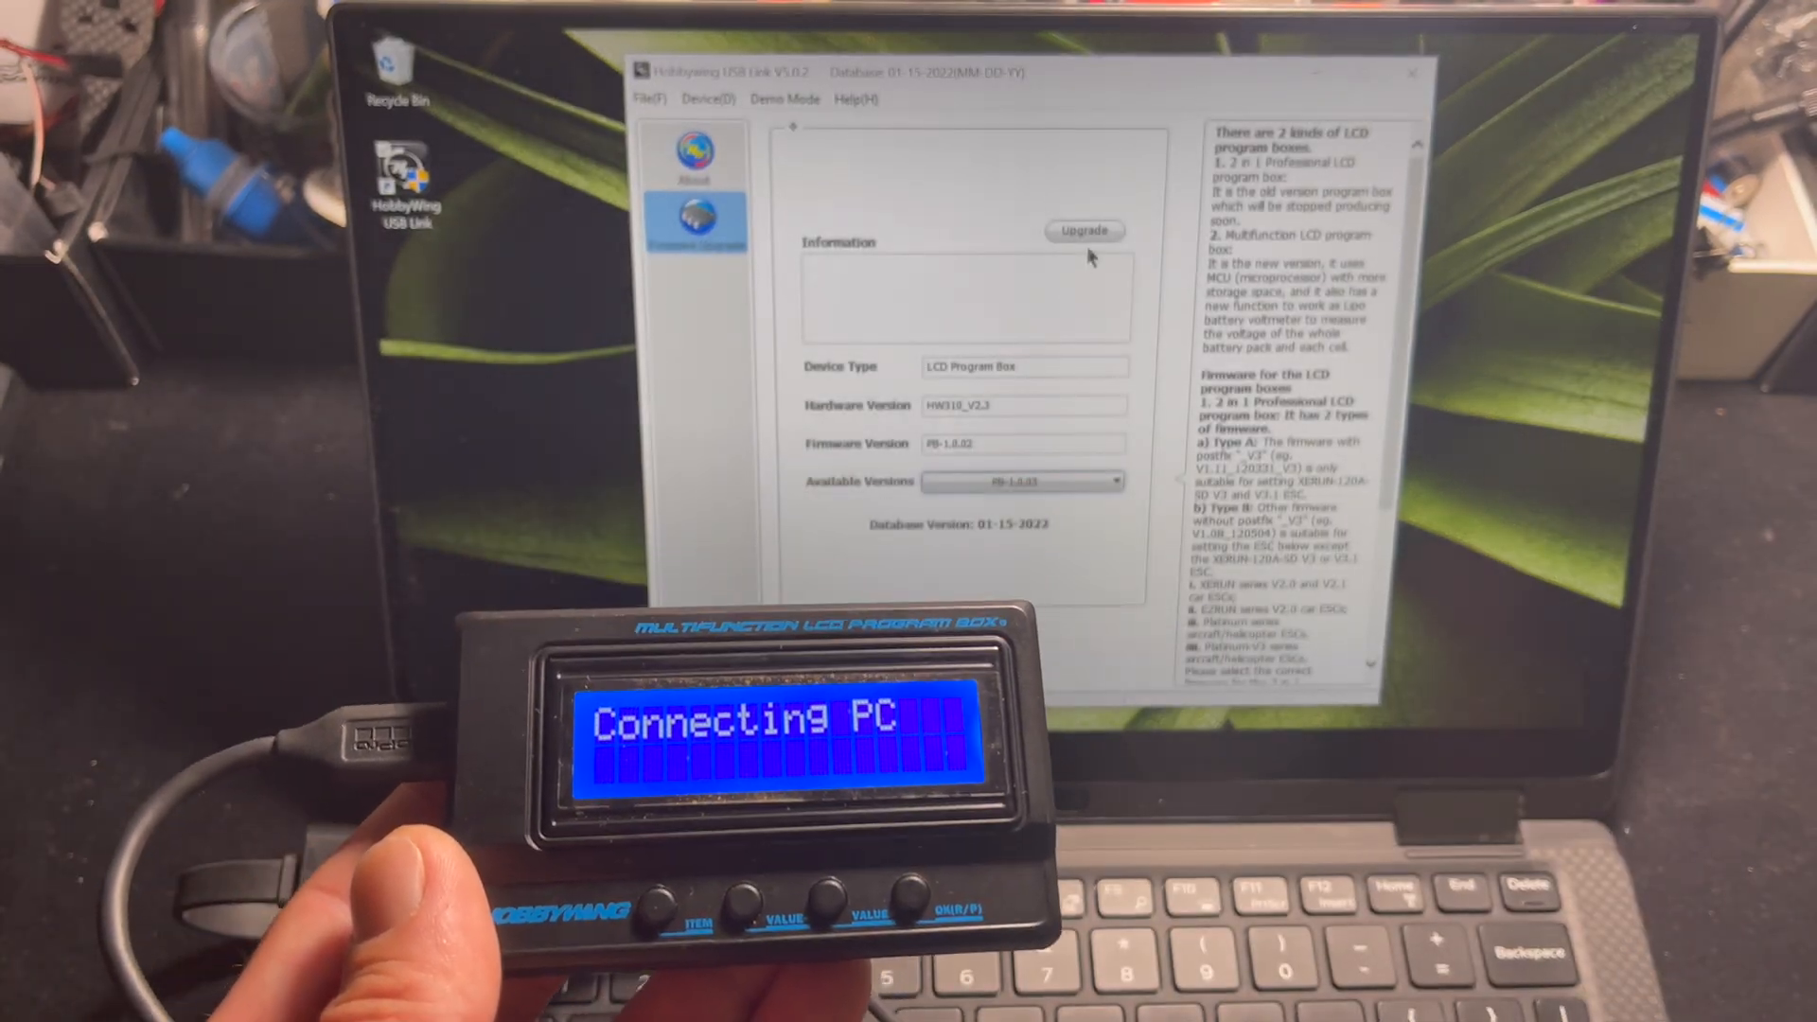
# Step: Upgrade the LCD Program Box firmware to PB-1.0.03 and dismiss the success message
pyautogui.click(1083, 233)
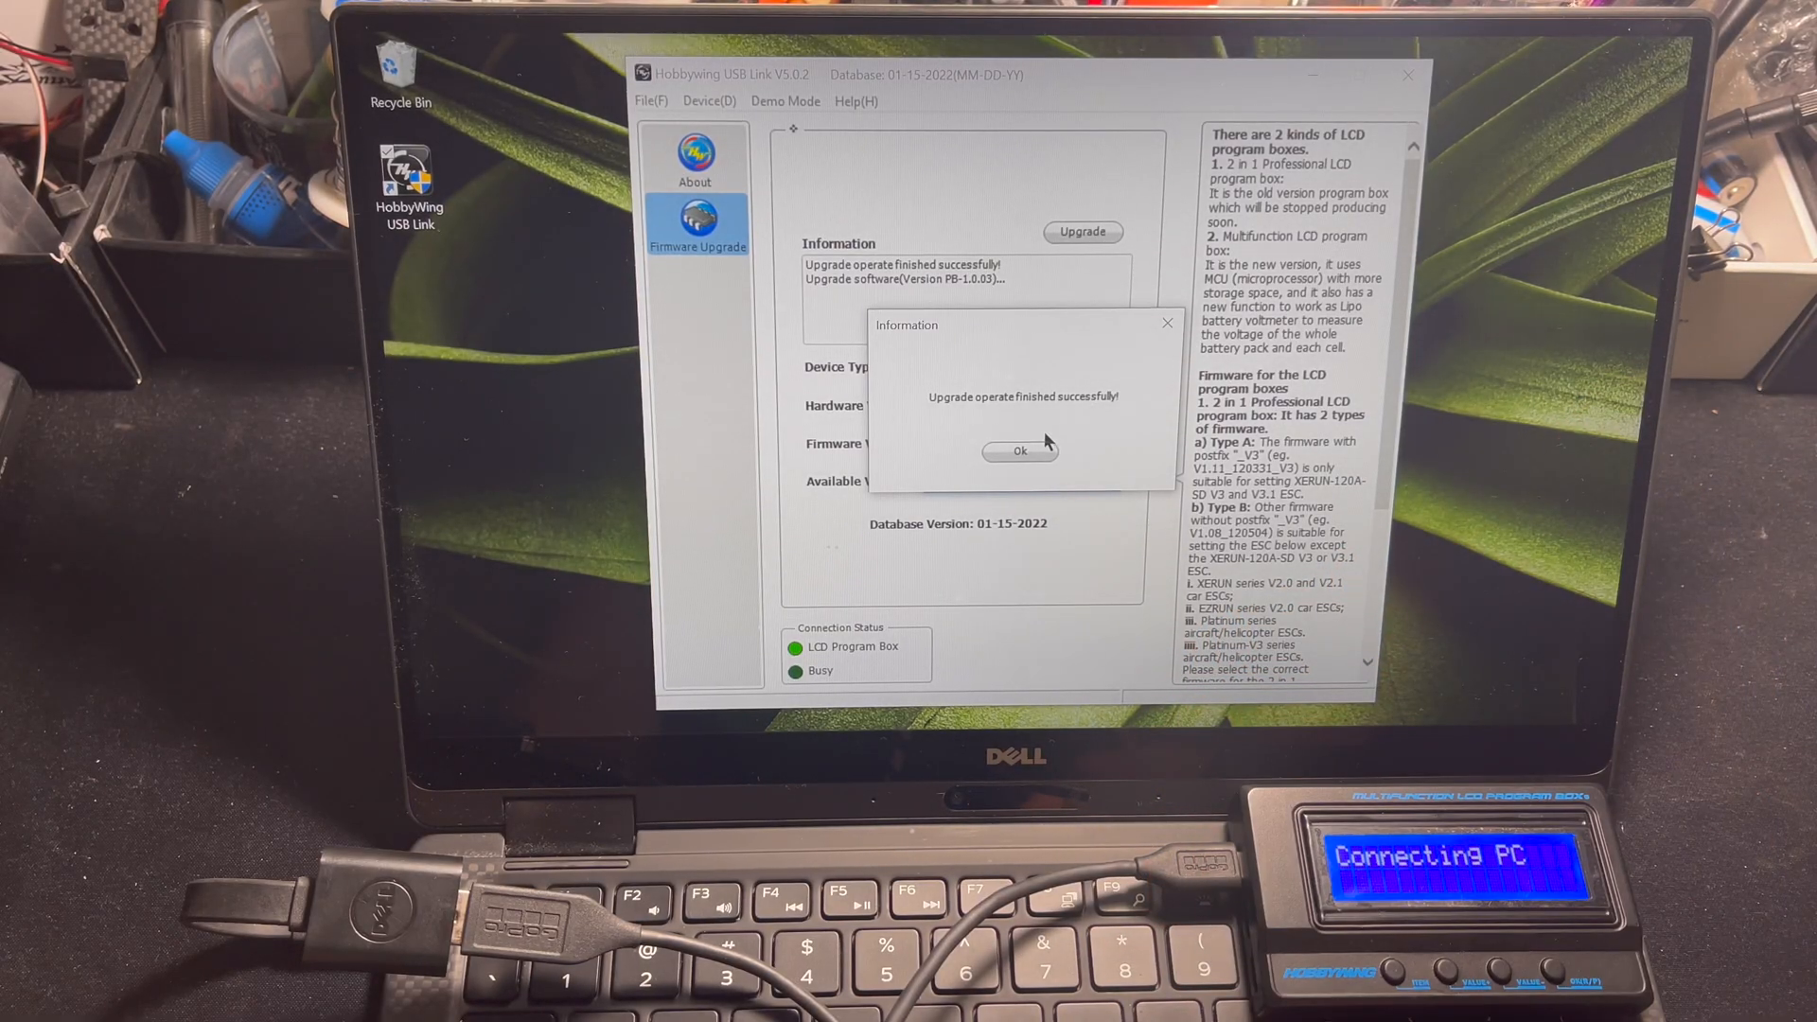
pyautogui.click(1018, 450)
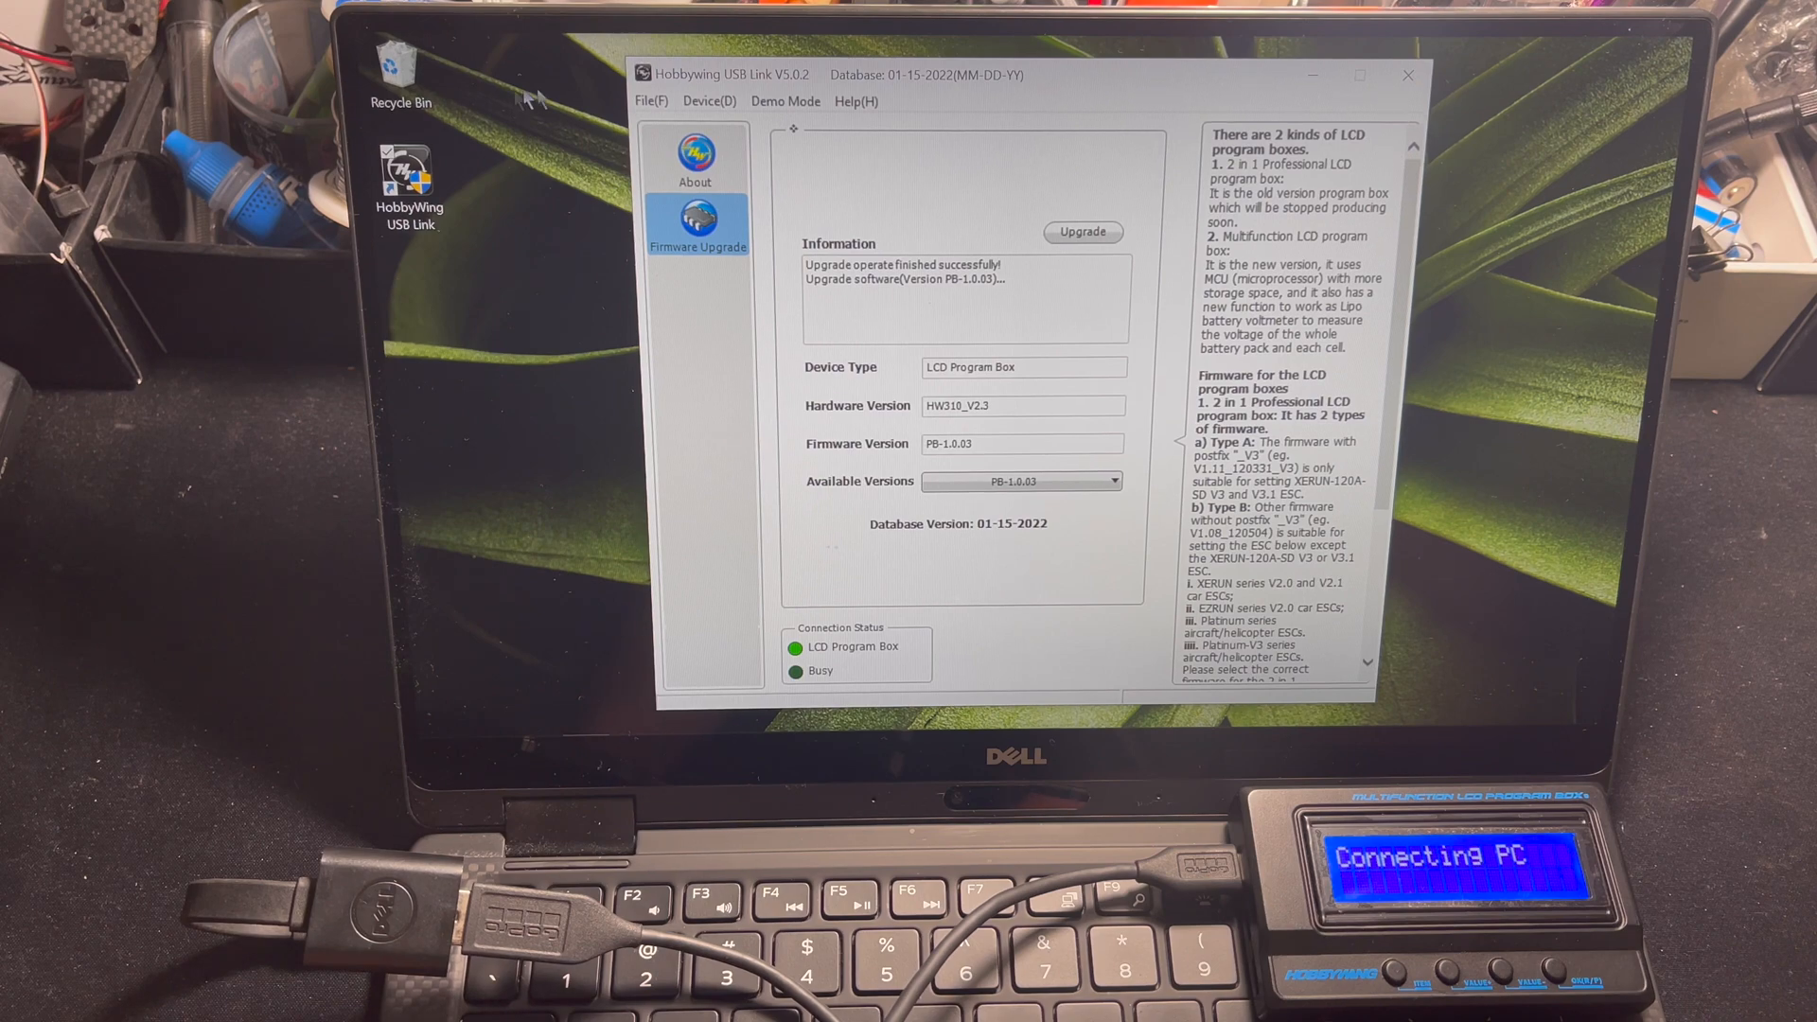
pyautogui.click(651, 101)
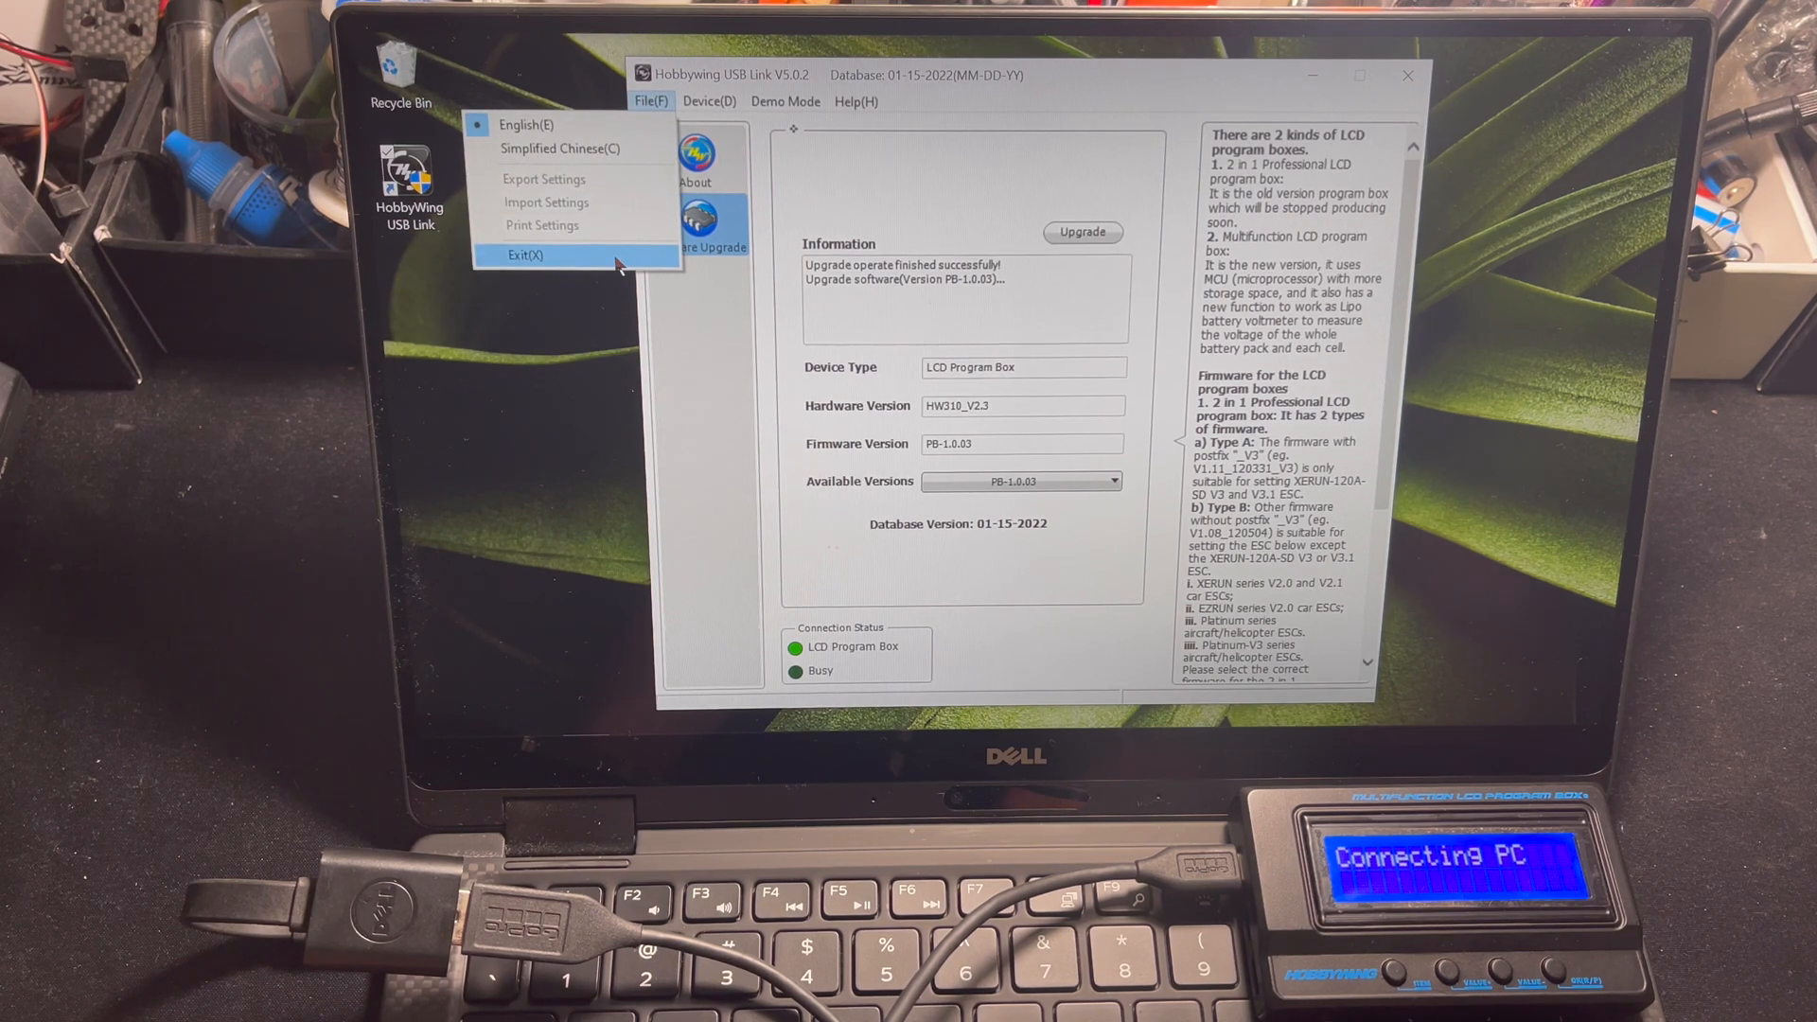